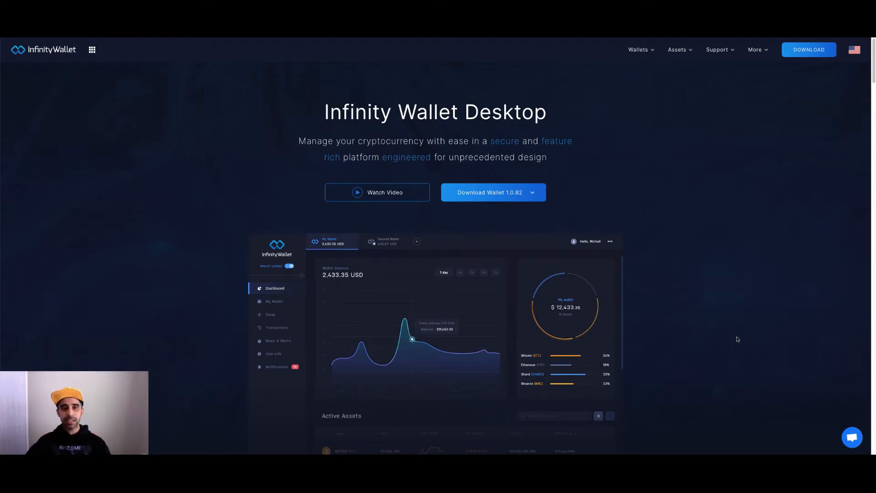
pyautogui.moveTo(743, 342)
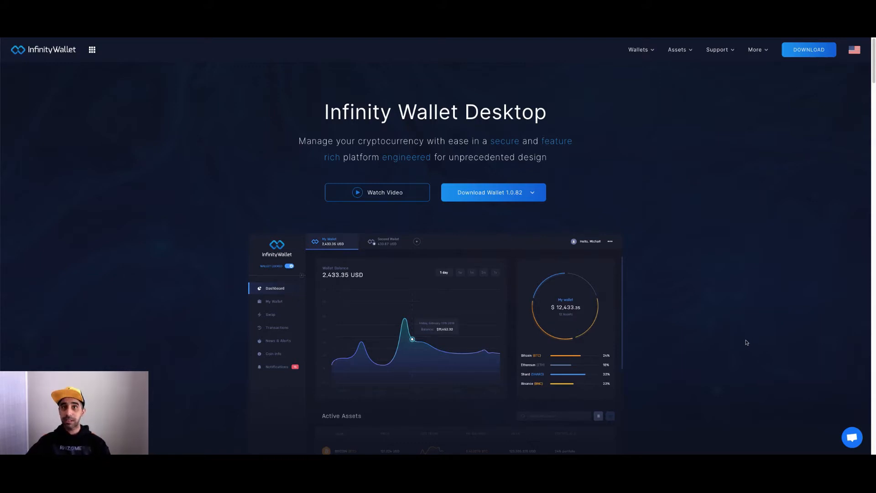
pyautogui.moveTo(571, 149)
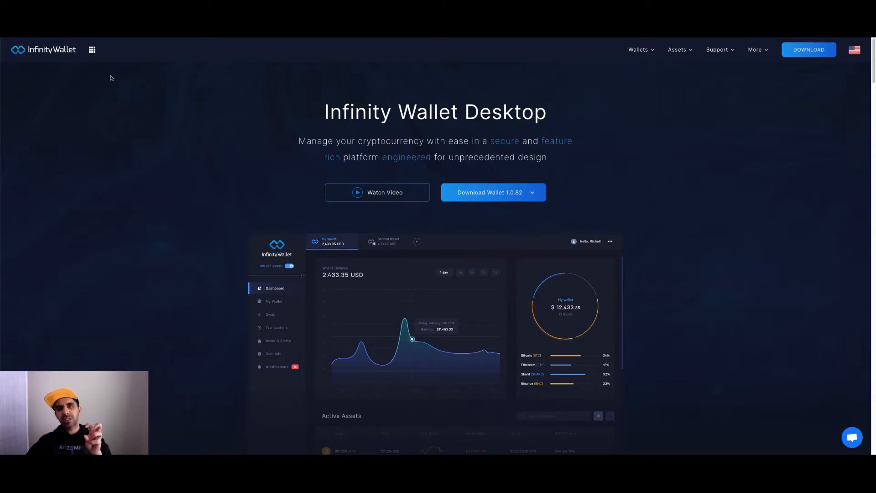
pyautogui.moveTo(145, 86)
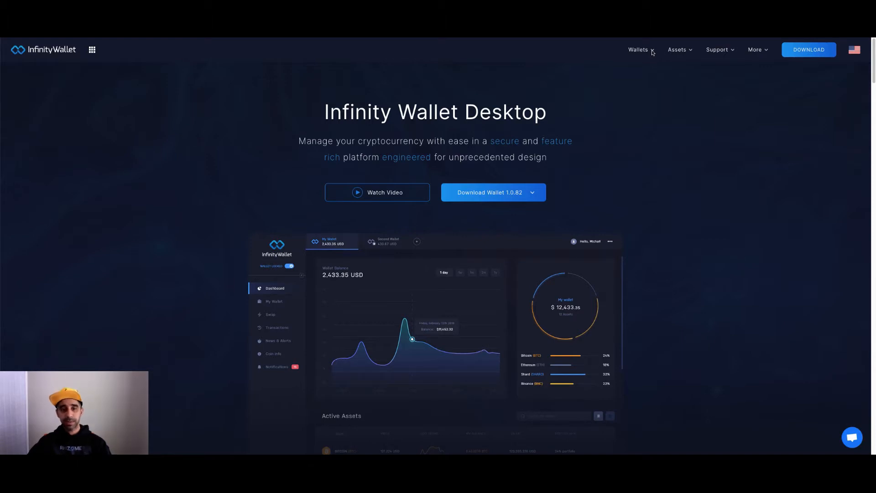
pyautogui.moveTo(570, 128)
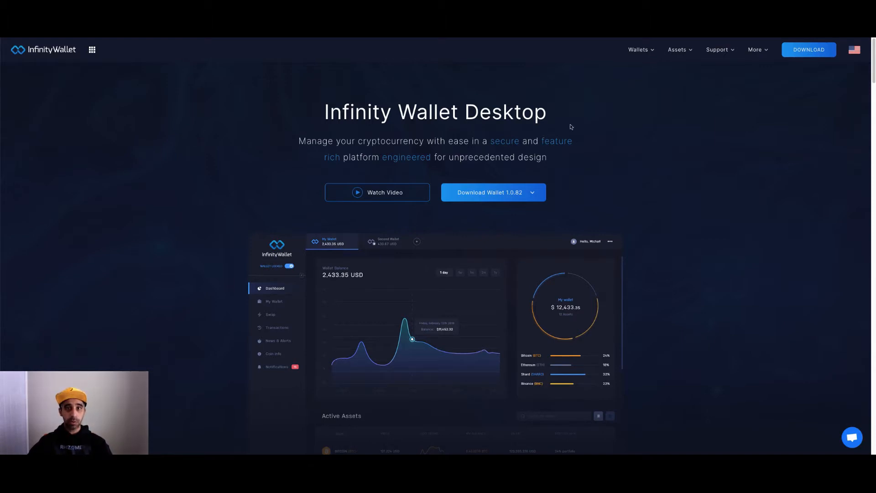
pyautogui.moveTo(515, 203)
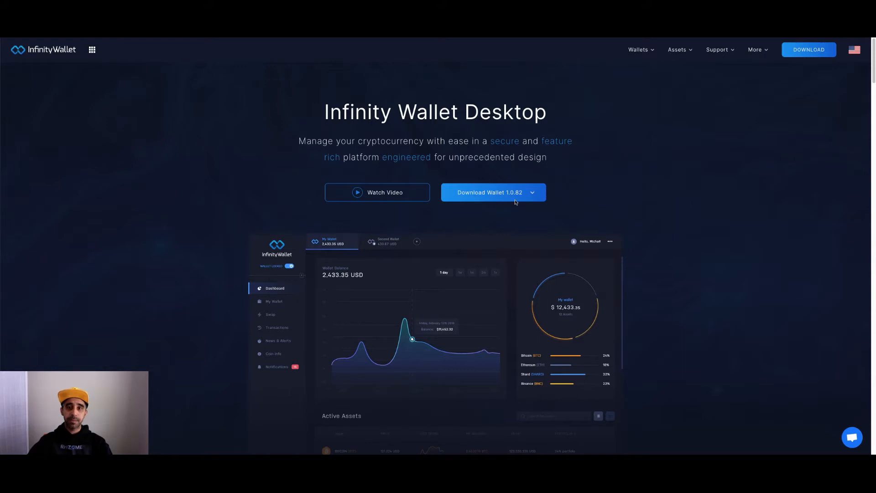
# Download the Infinity Wallet .dmg, mount it from the desktop and install the app.
pyautogui.click(531, 192)
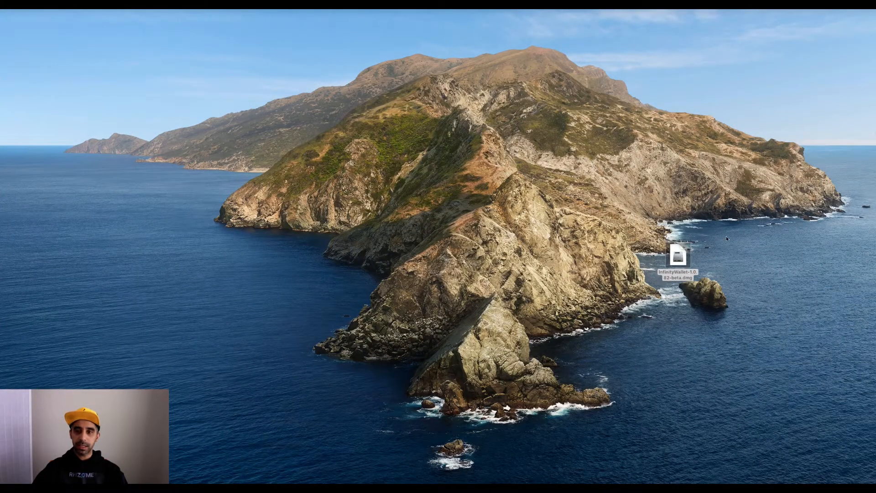
pyautogui.click(683, 257)
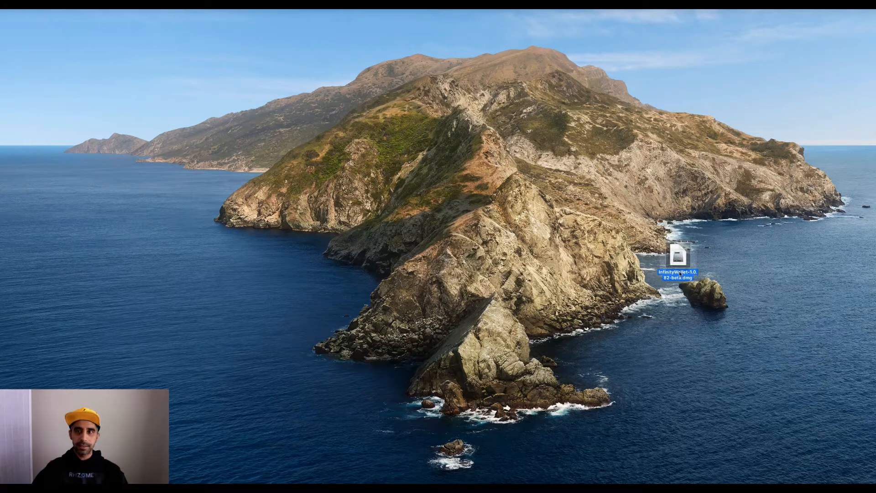
pyautogui.doubleClick(679, 258)
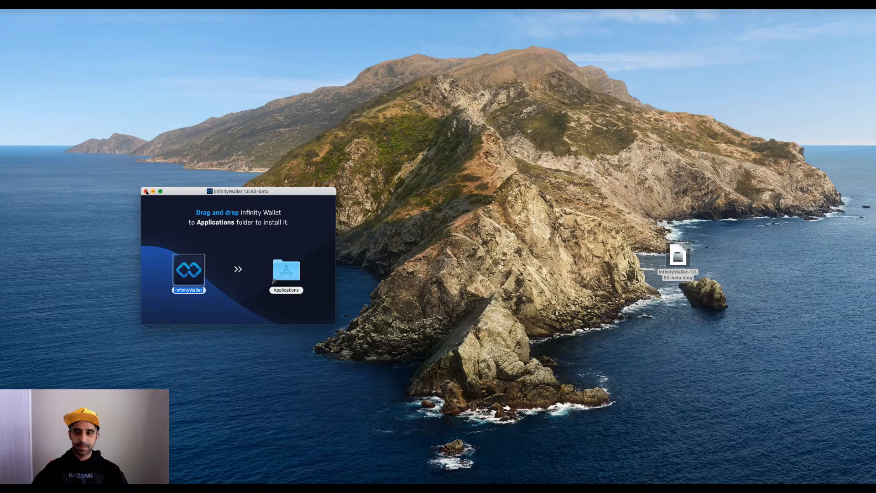
pyautogui.click(147, 191)
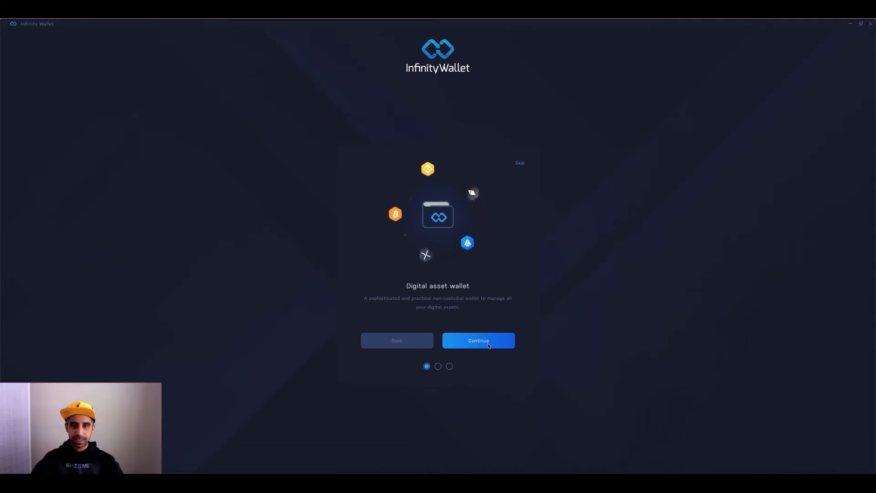
# Pass the three intro screens and create a local account 'Showcase' with a password.
pyautogui.click(478, 340)
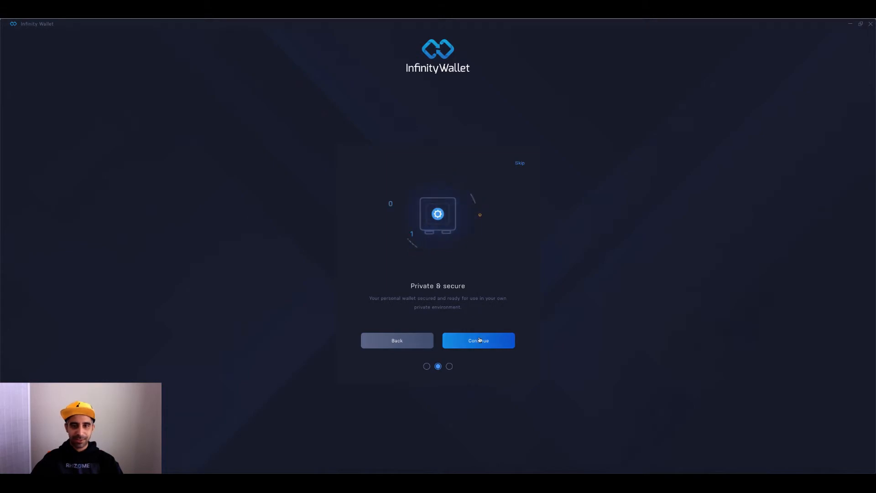
pyautogui.click(477, 340)
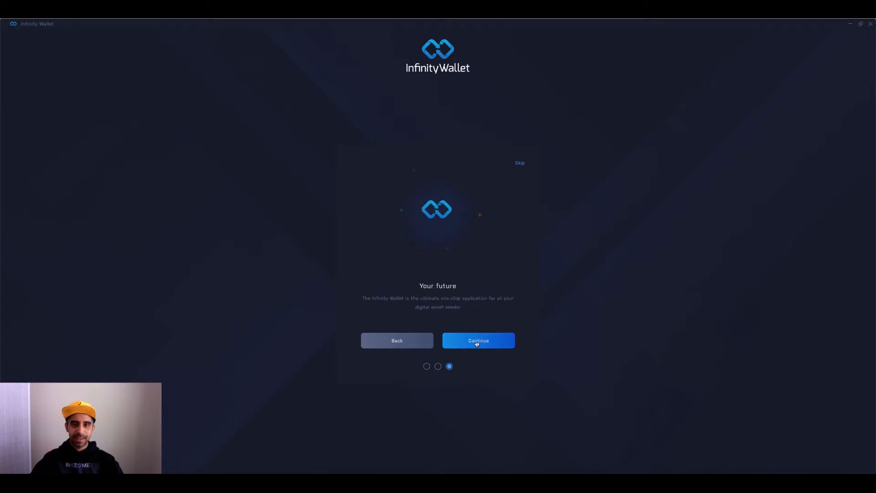
pyautogui.click(478, 340)
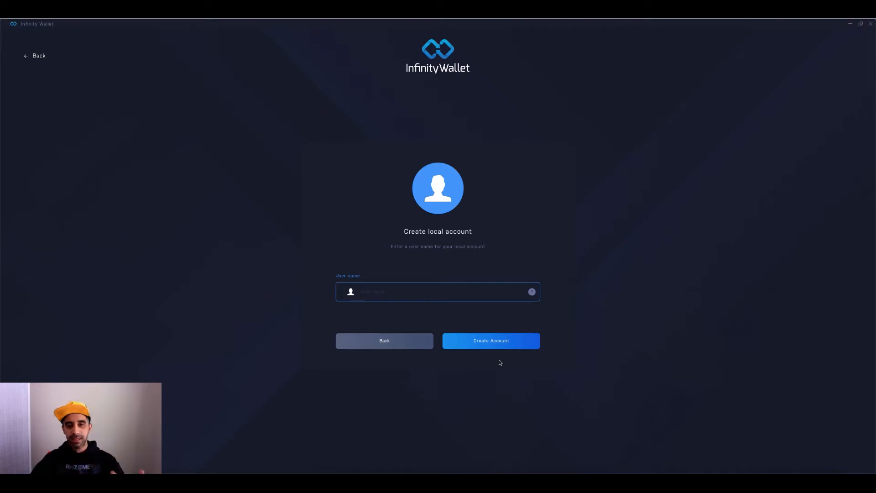
pyautogui.write('Showcase')
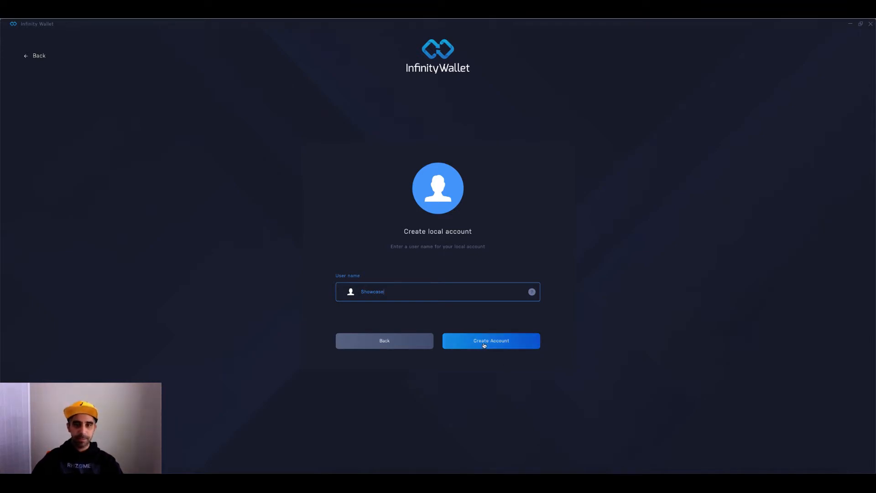
pyautogui.click(491, 341)
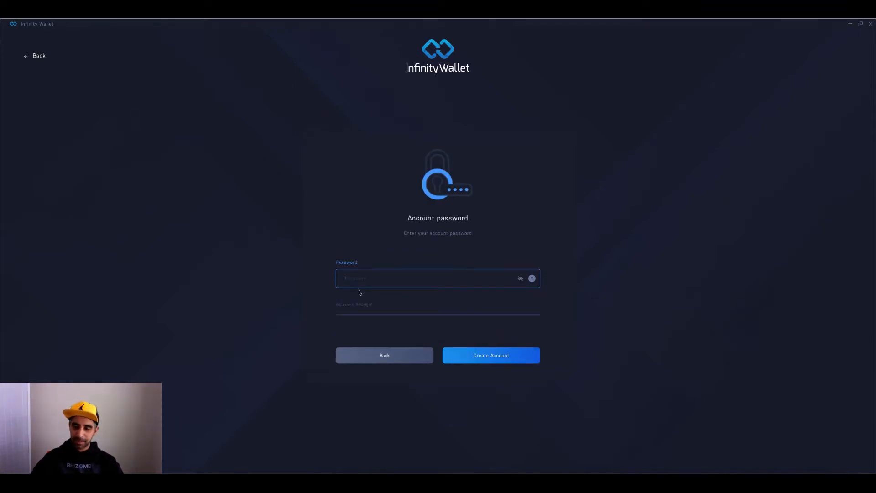
pyautogui.write('password')
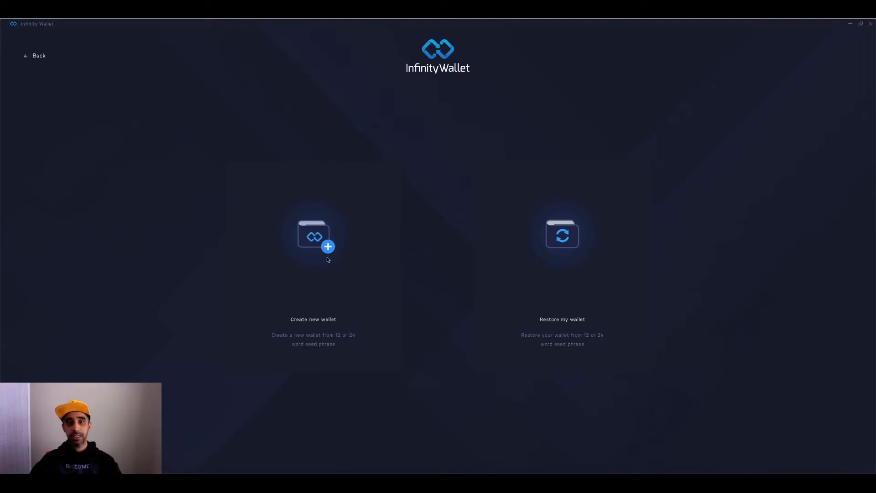
pyautogui.moveTo(413, 260)
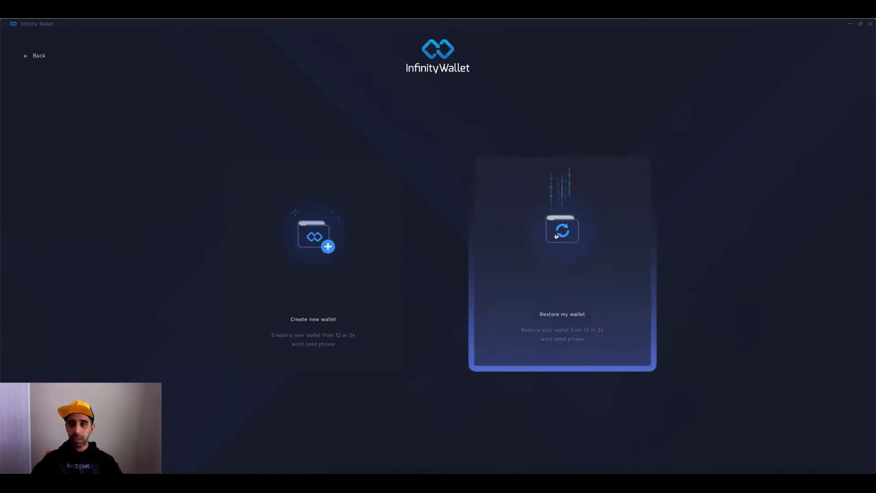
pyautogui.moveTo(469, 138)
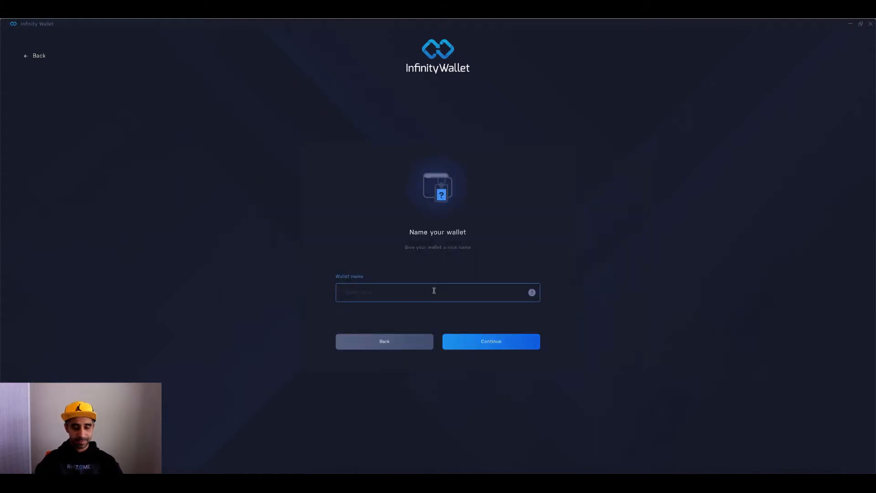
# Name the new wallet 'Showcase' and skip setting a PIN.
pyautogui.write('Showcase')
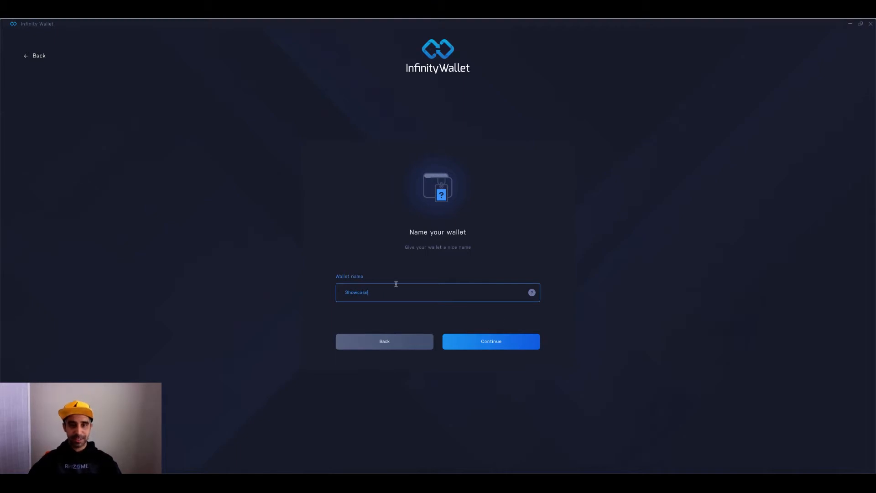
pyautogui.click(490, 342)
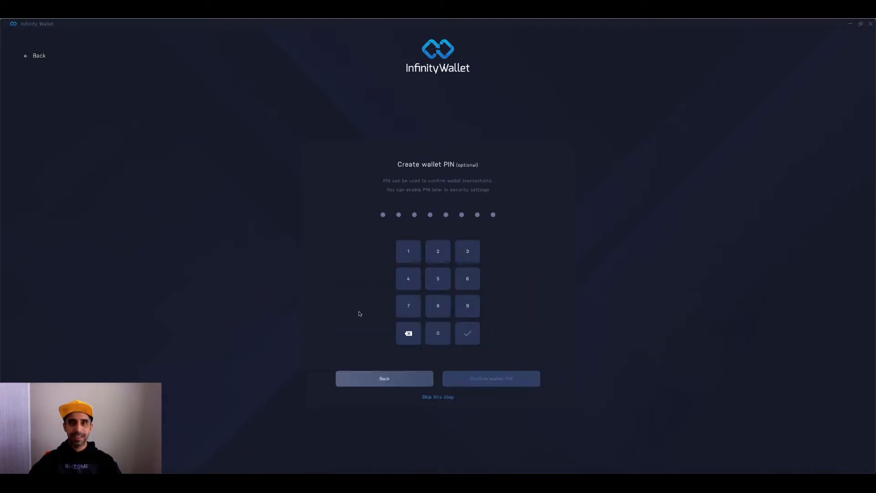
pyautogui.moveTo(475, 173)
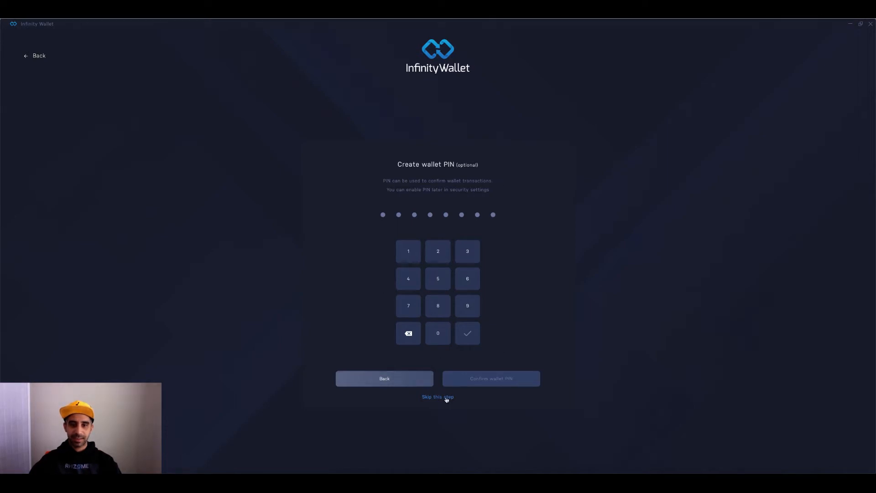
pyautogui.click(438, 397)
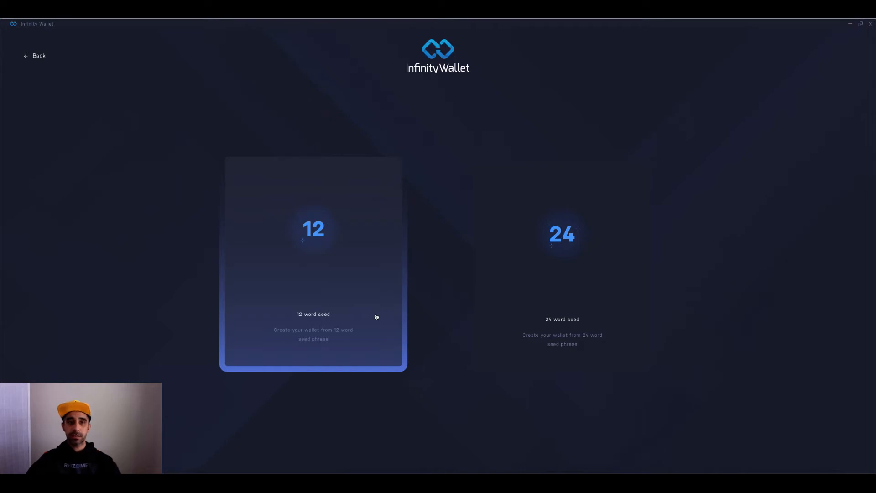
pyautogui.moveTo(388, 309)
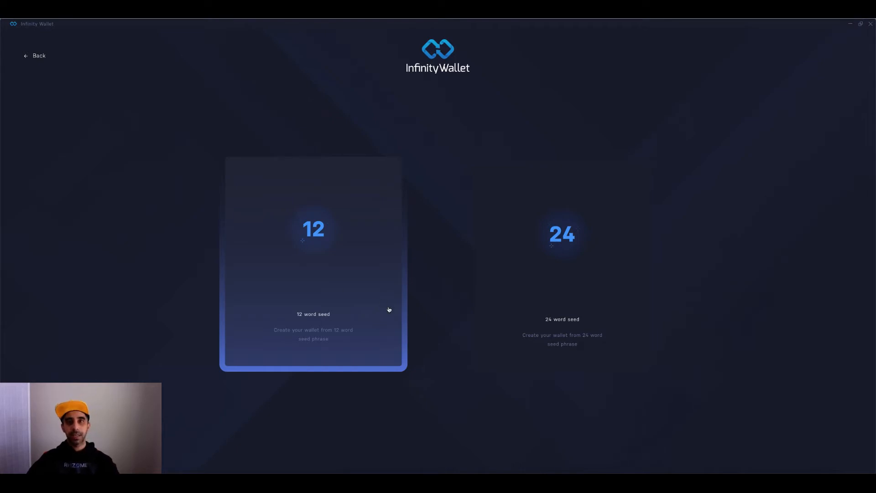
pyautogui.moveTo(327, 263)
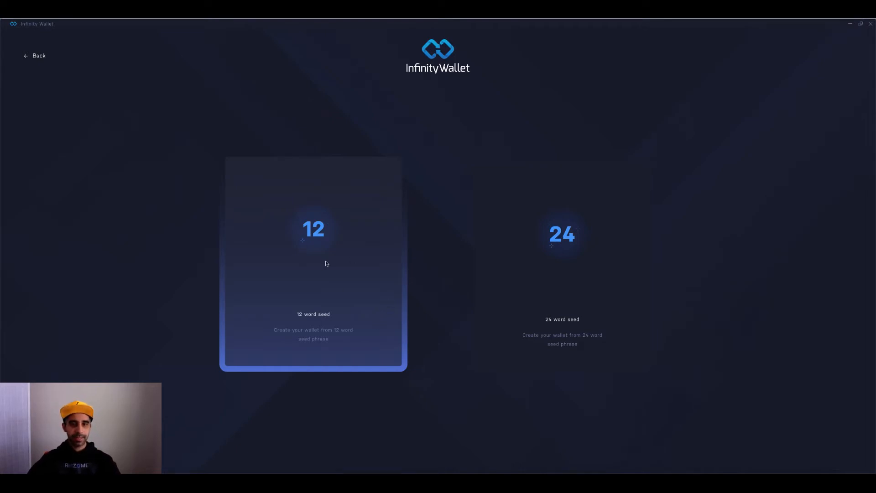
# Choose a 12-word seed phrase, confirm it is written down and create the wallet.
pyautogui.click(313, 263)
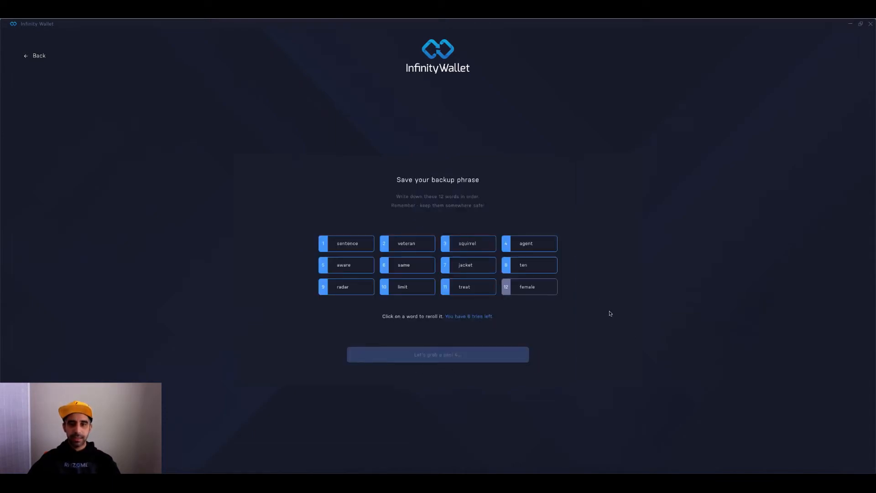
pyautogui.moveTo(492, 347)
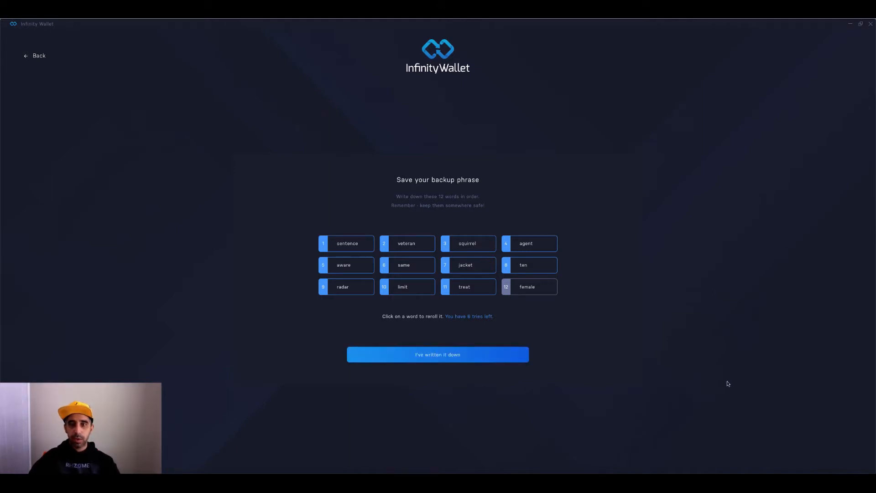
pyautogui.moveTo(666, 364)
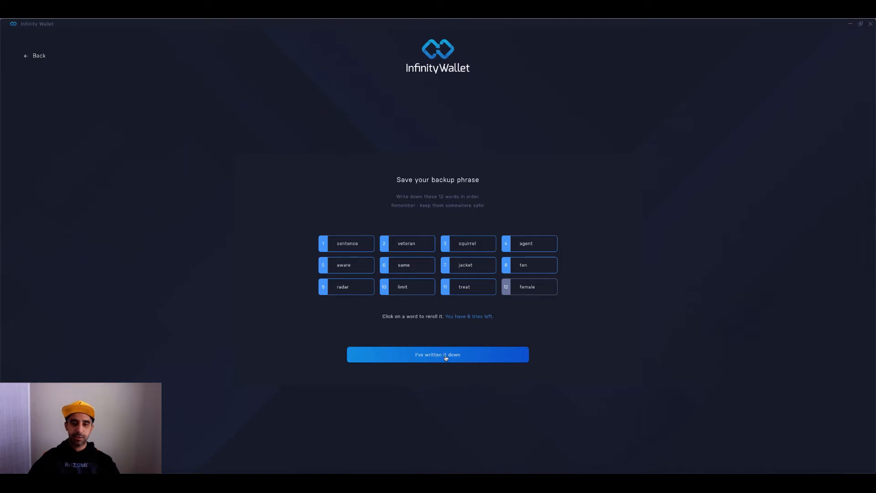
pyautogui.click(438, 354)
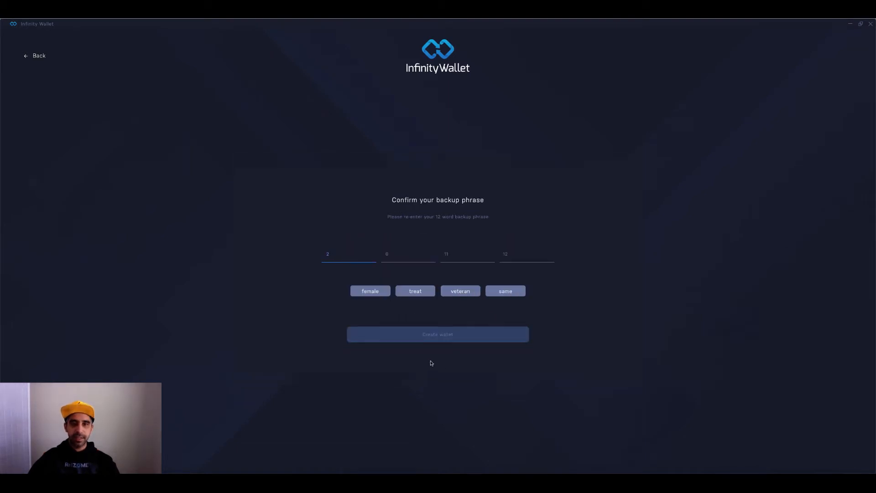
pyautogui.moveTo(653, 374)
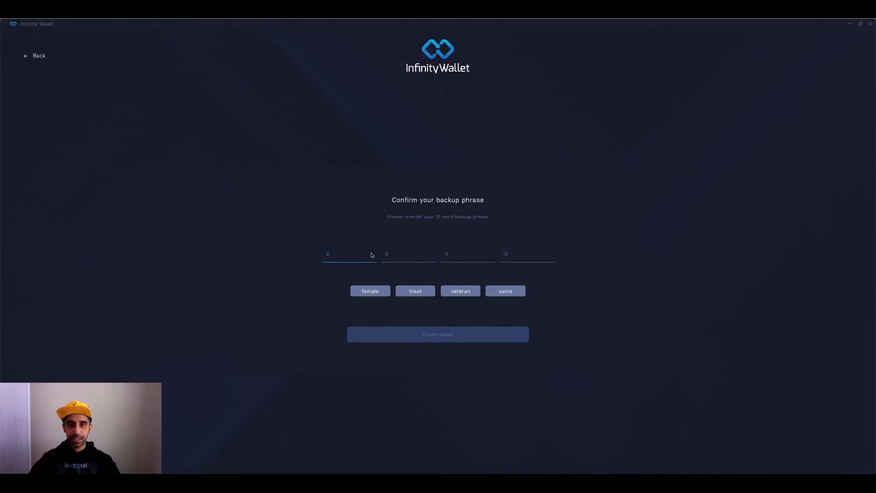
pyautogui.moveTo(525, 258)
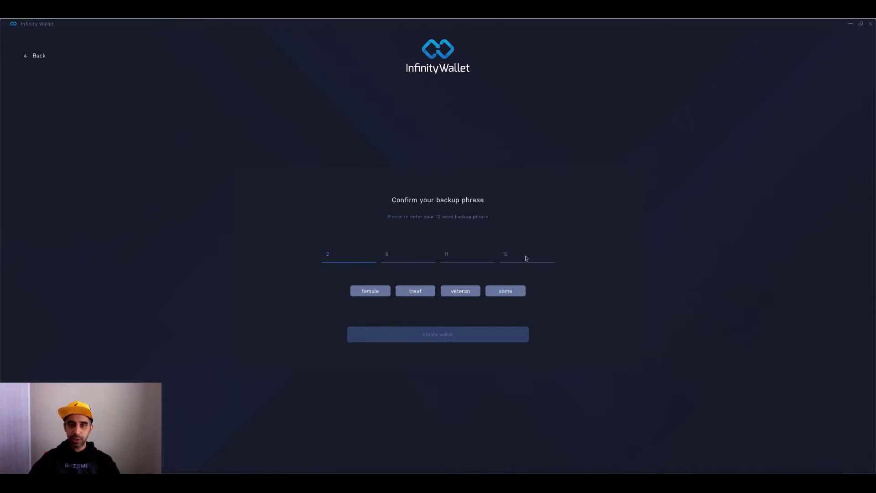
pyautogui.moveTo(487, 283)
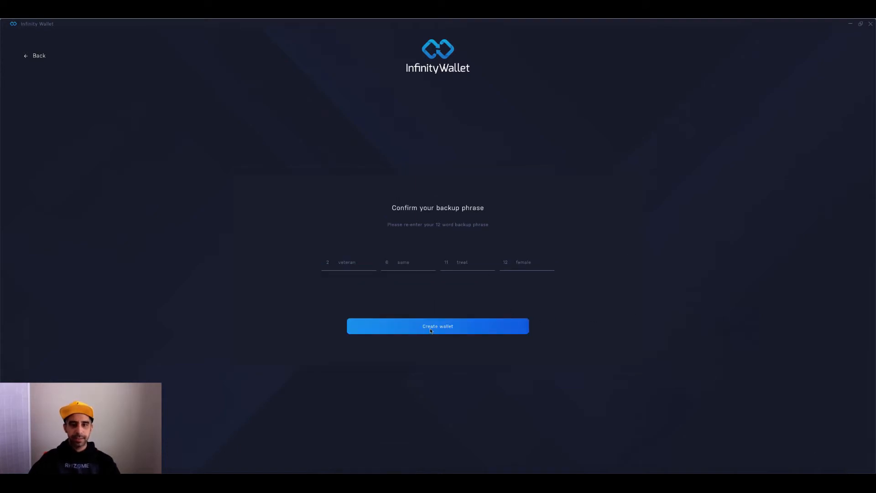
pyautogui.click(437, 327)
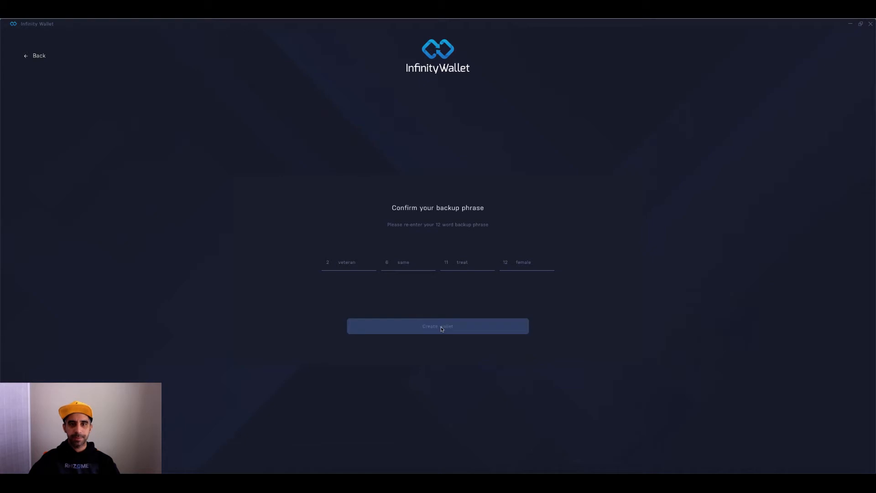
pyautogui.click(437, 326)
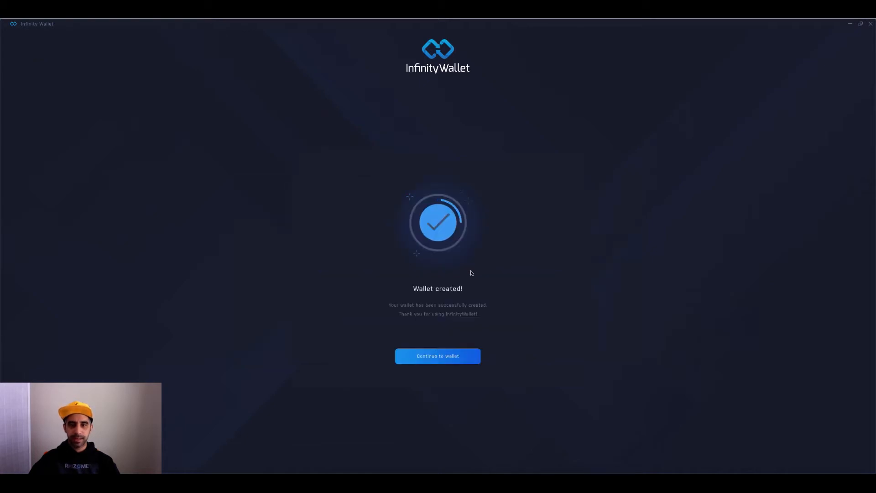
# Continue into the Showcase wallet and scroll its Active Assets table of zero balances.
pyautogui.click(437, 356)
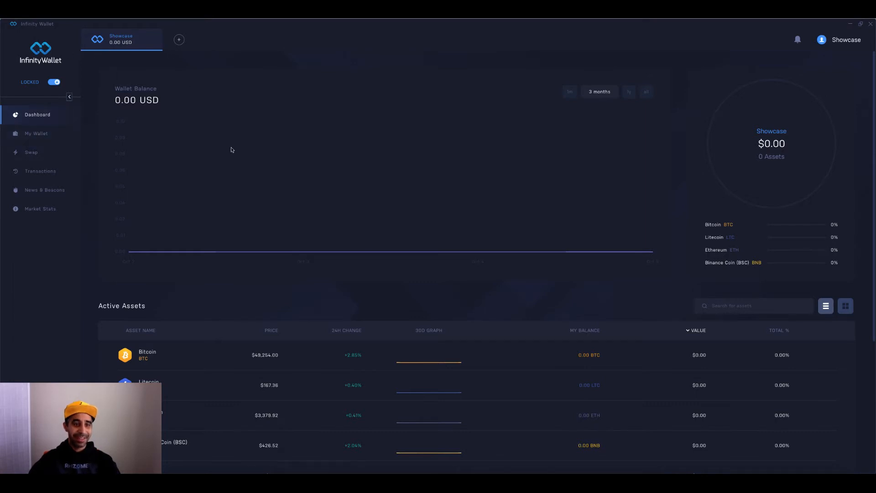
pyautogui.scroll(-3)
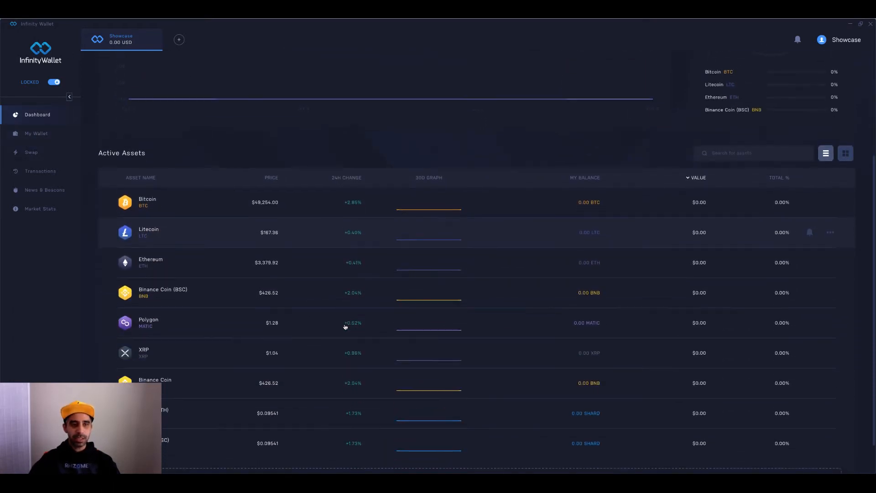
pyautogui.scroll(-3)
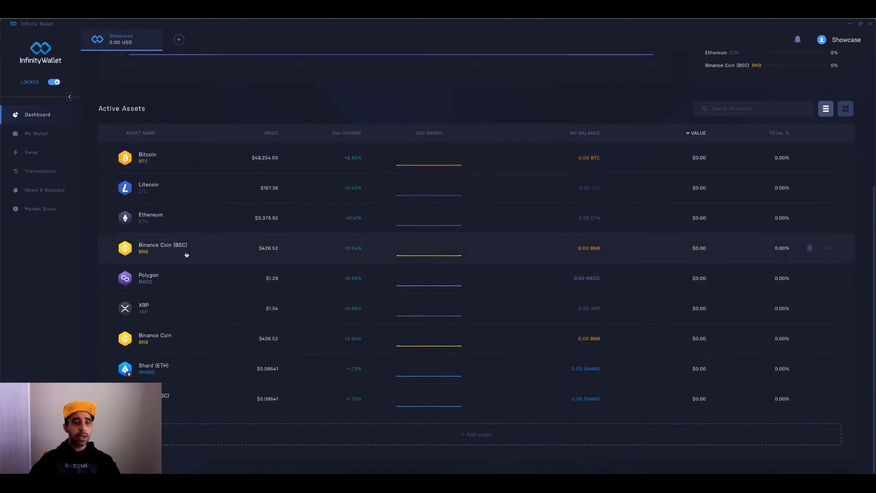
pyautogui.moveTo(191, 197)
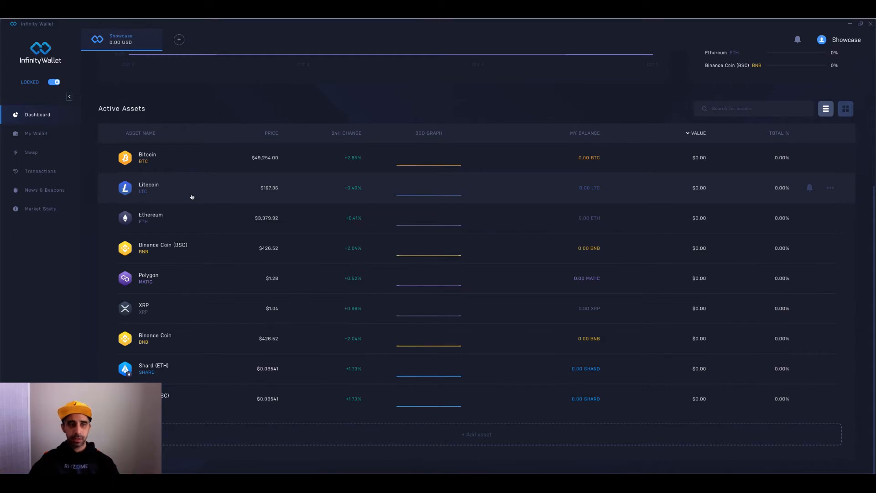
pyautogui.moveTo(207, 188)
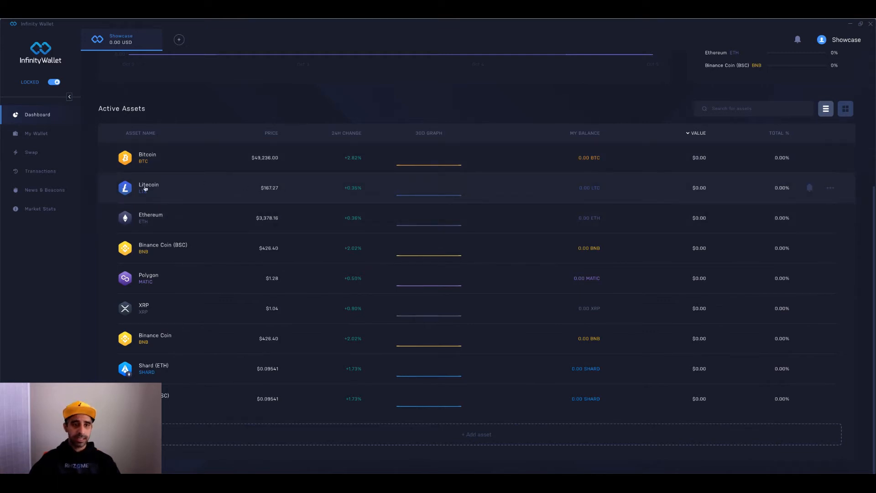
pyautogui.moveTo(166, 157)
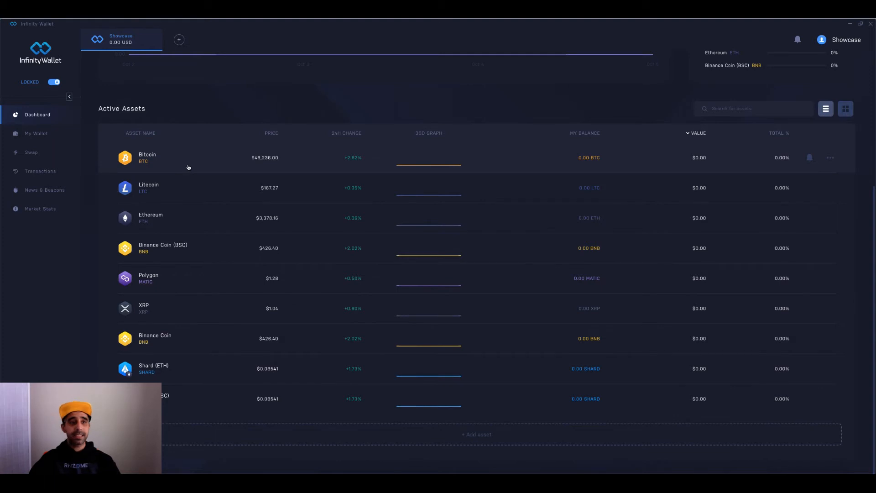
pyautogui.moveTo(785, 126)
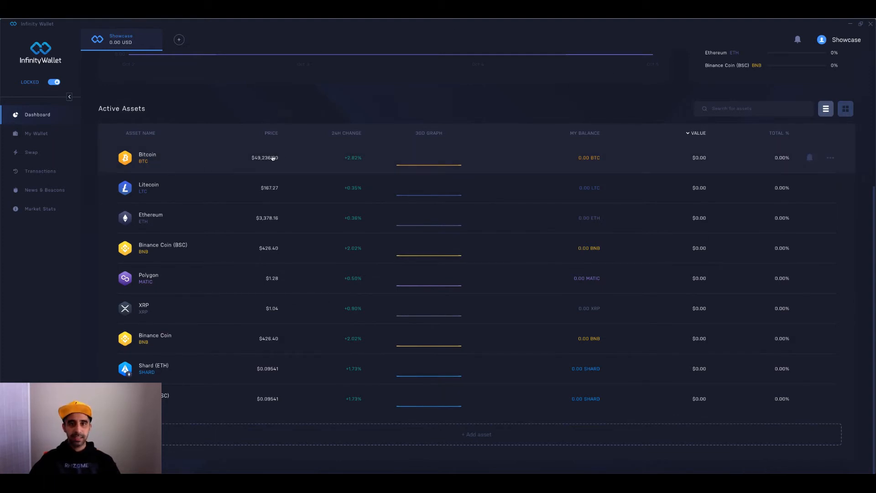
pyautogui.moveTo(385, 412)
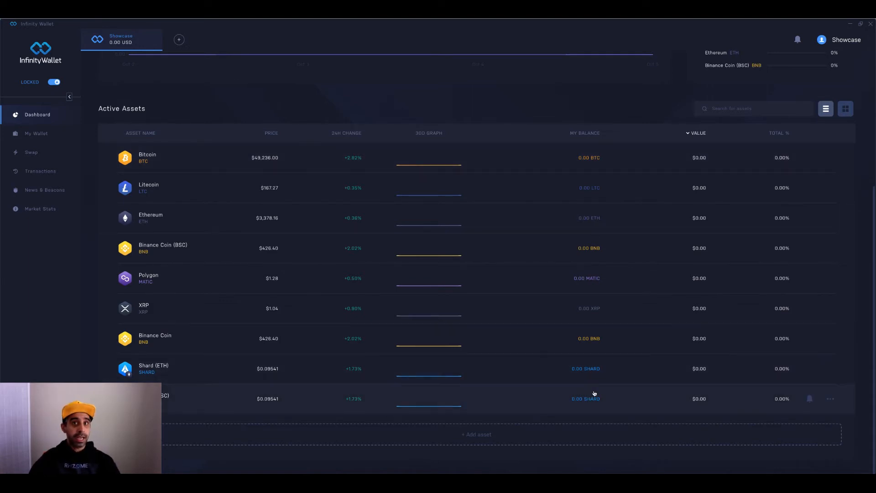
pyautogui.moveTo(230, 180)
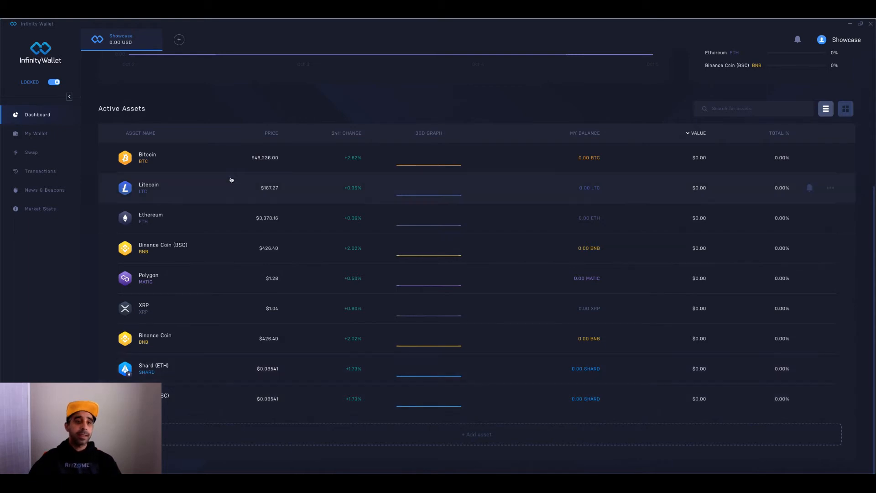
# Show the Bitcoin receiving address and QR code from My Wallet.
pyautogui.click(36, 134)
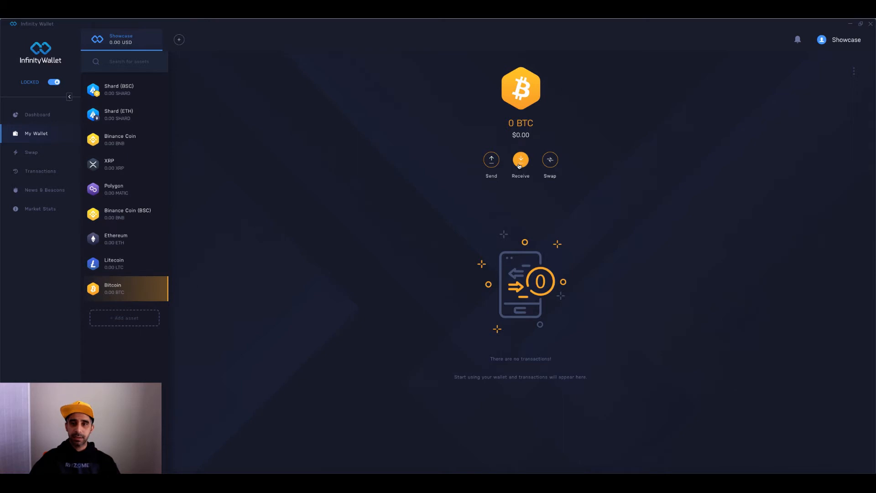
pyautogui.click(520, 160)
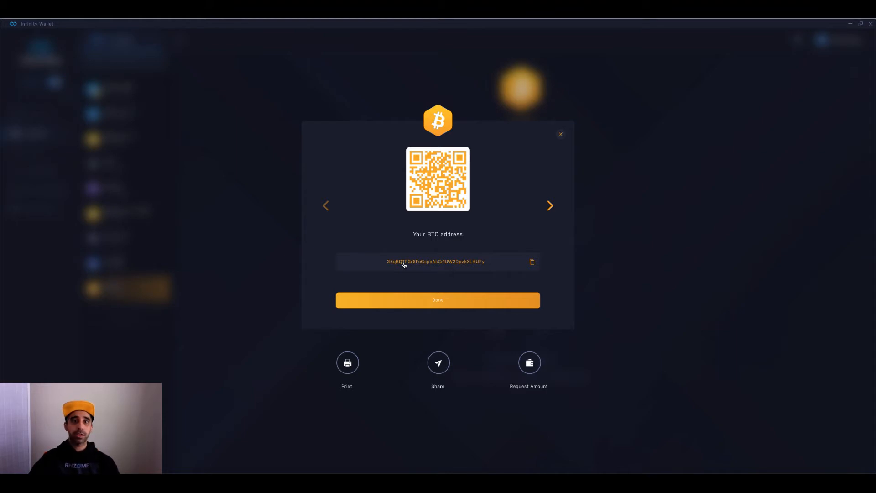
pyautogui.moveTo(432, 270)
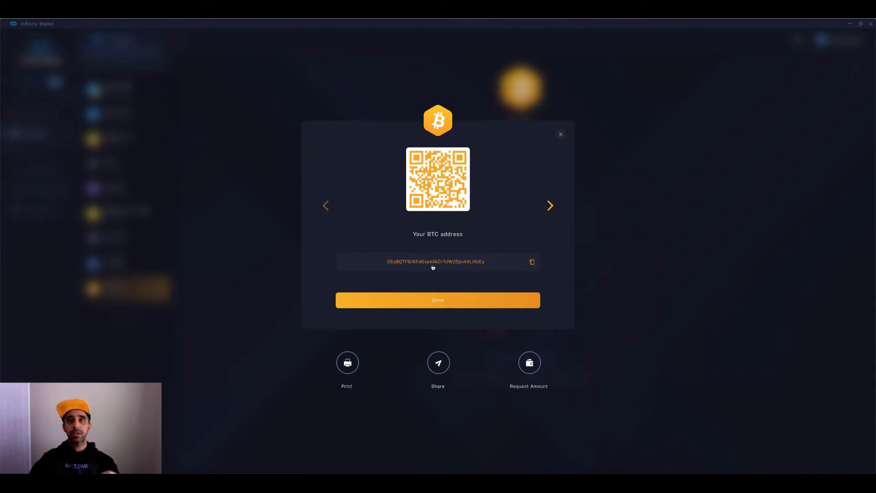
pyautogui.moveTo(430, 270)
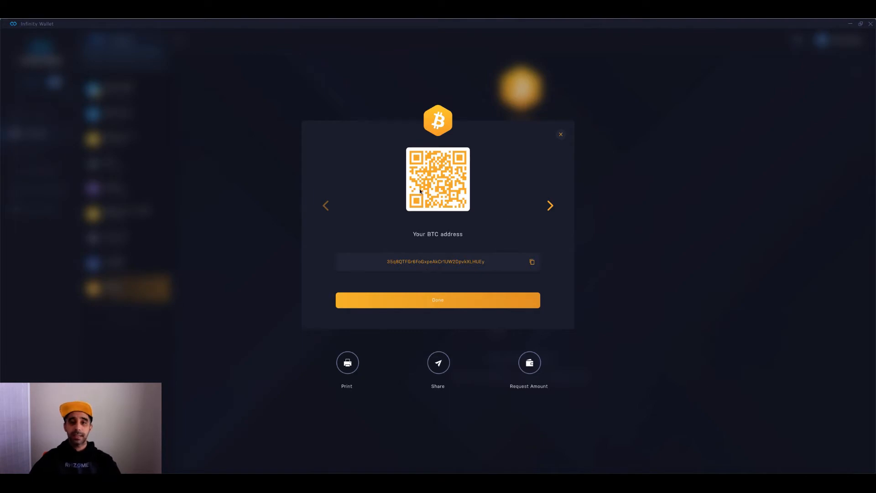
pyautogui.moveTo(476, 258)
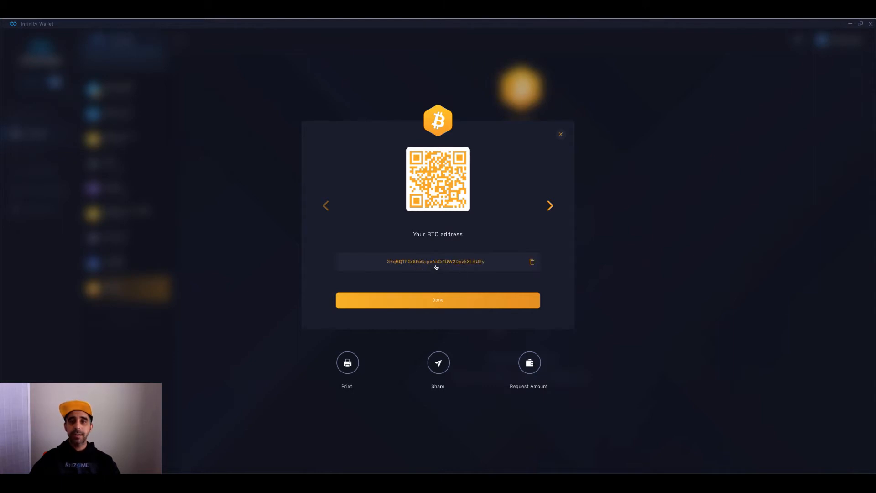
pyautogui.moveTo(420, 167)
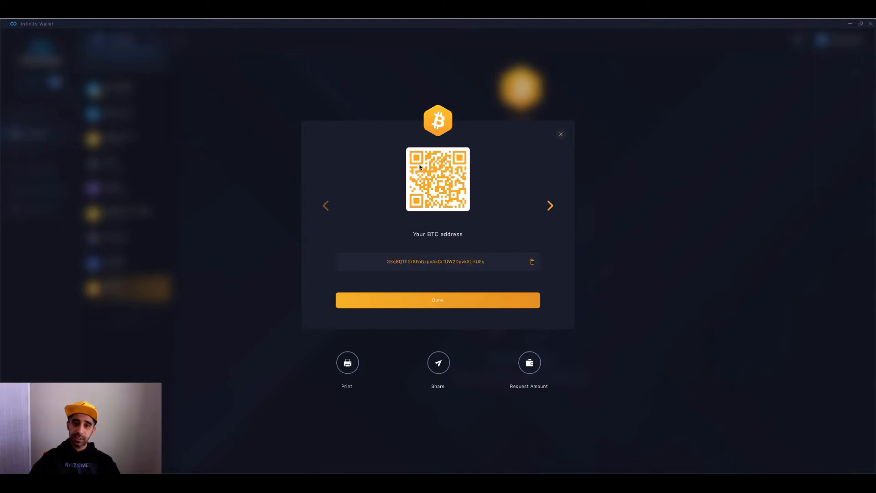
pyautogui.moveTo(509, 181)
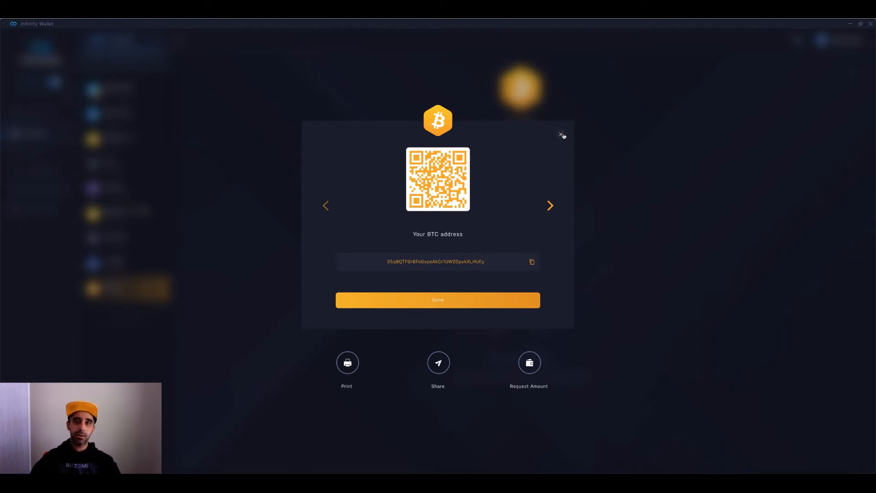
# Close the BTC address panel and browse the Add asset catalogue of enable-able tokens.
pyautogui.click(562, 136)
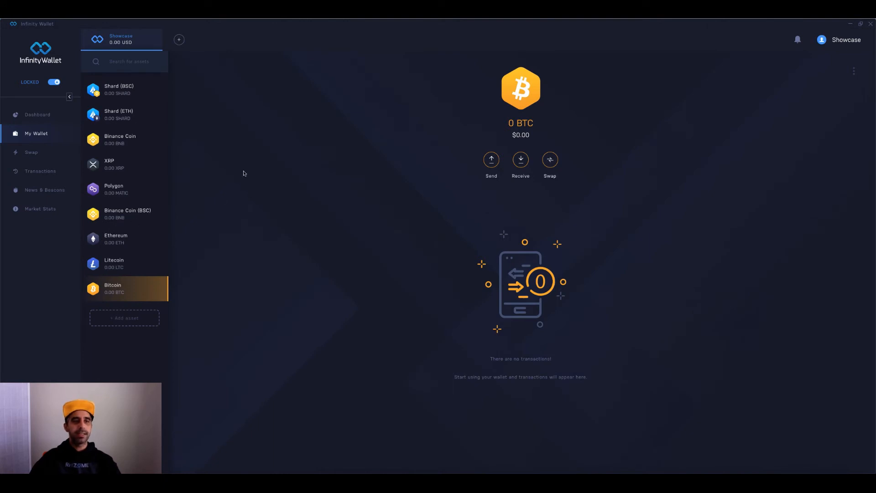
pyautogui.moveTo(327, 197)
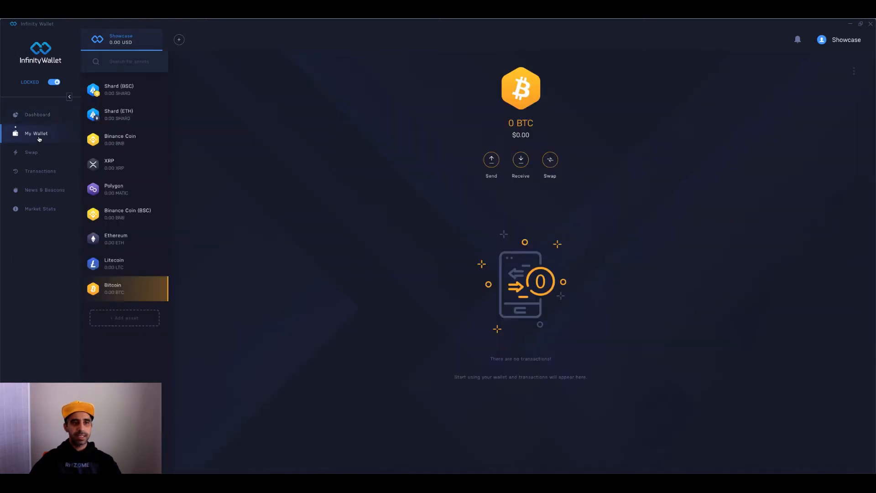
pyautogui.moveTo(116, 123)
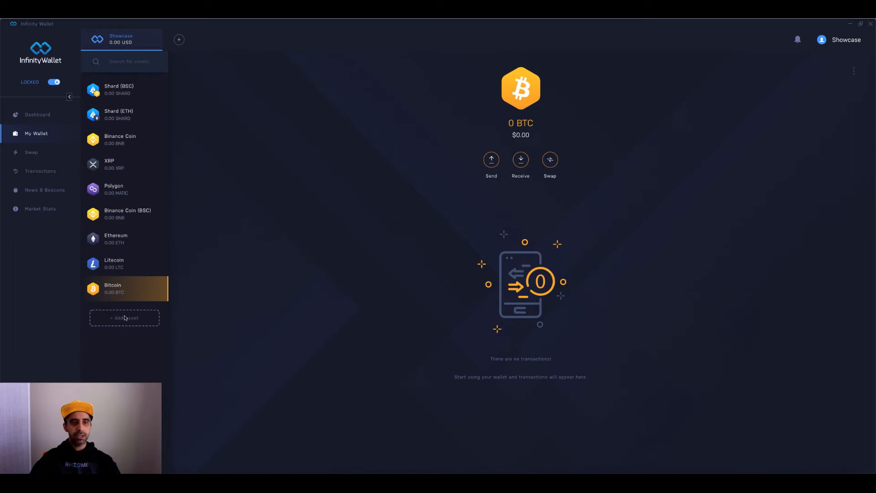
pyautogui.click(125, 317)
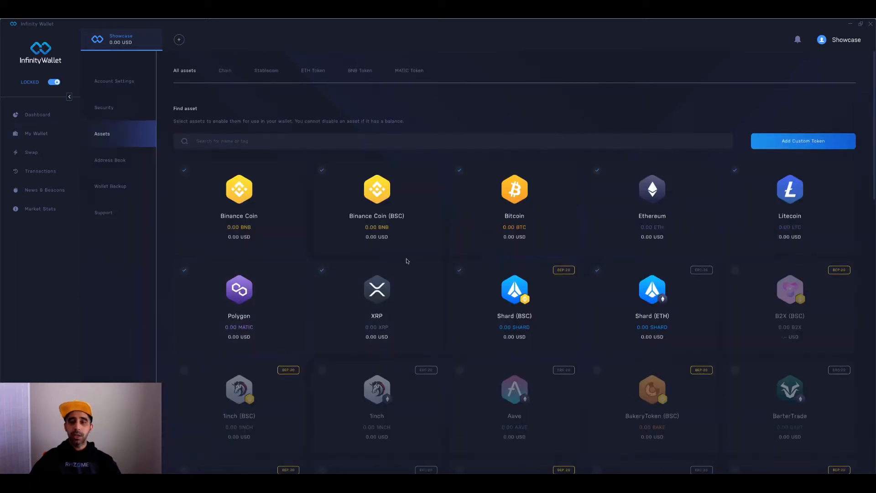
pyautogui.scroll(-3)
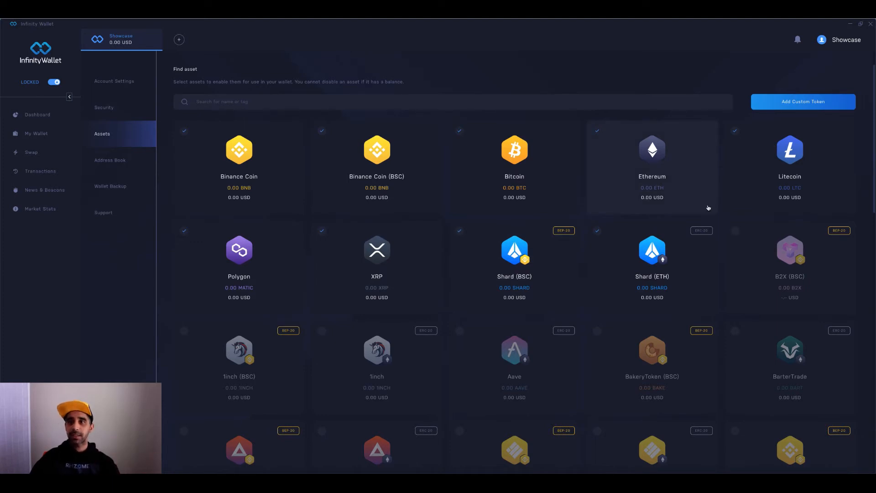
pyautogui.scroll(-3)
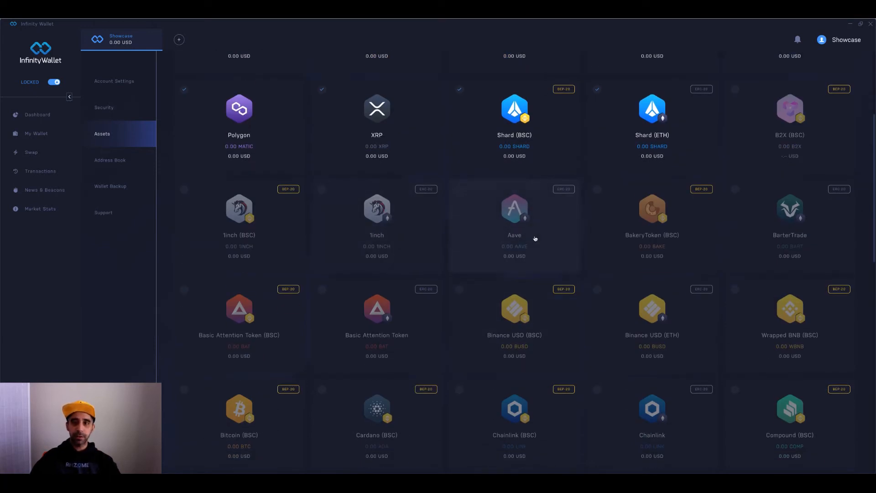
pyautogui.moveTo(507, 210)
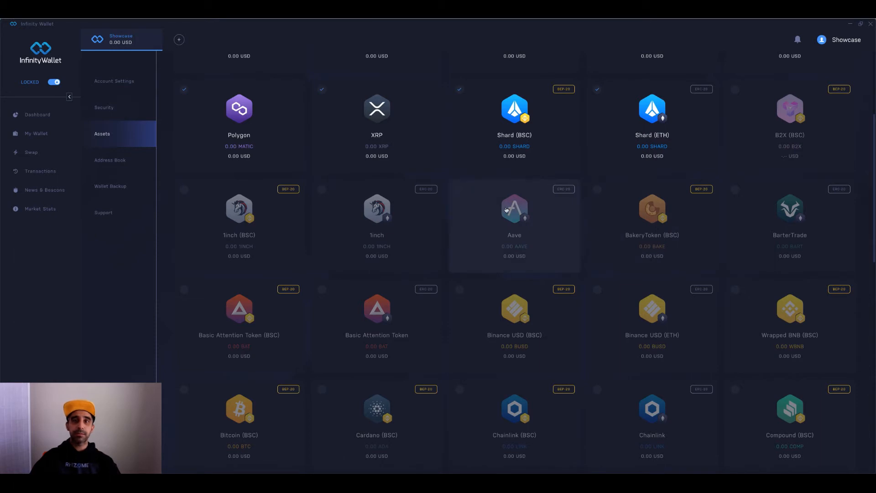
pyautogui.moveTo(614, 223)
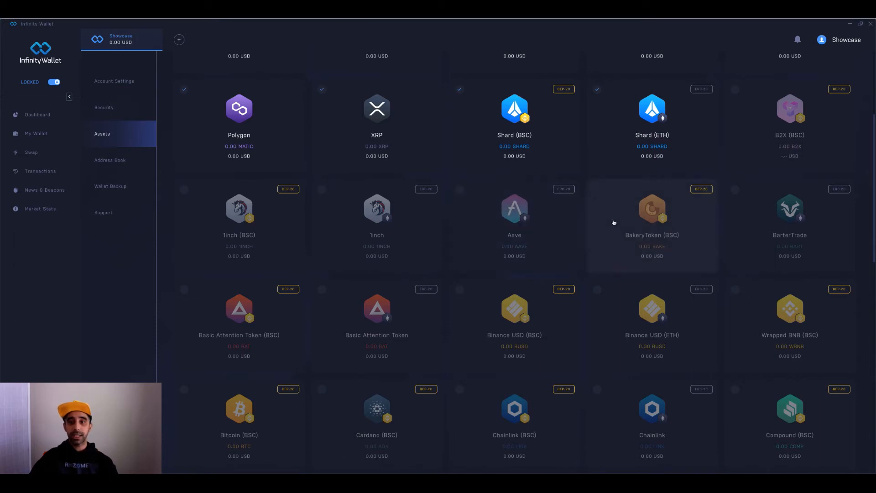
pyautogui.moveTo(513, 223)
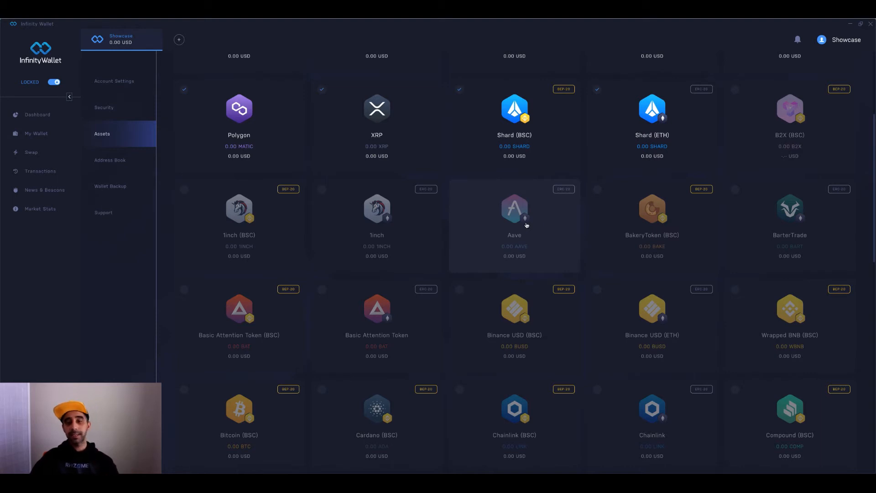
pyautogui.moveTo(514, 324)
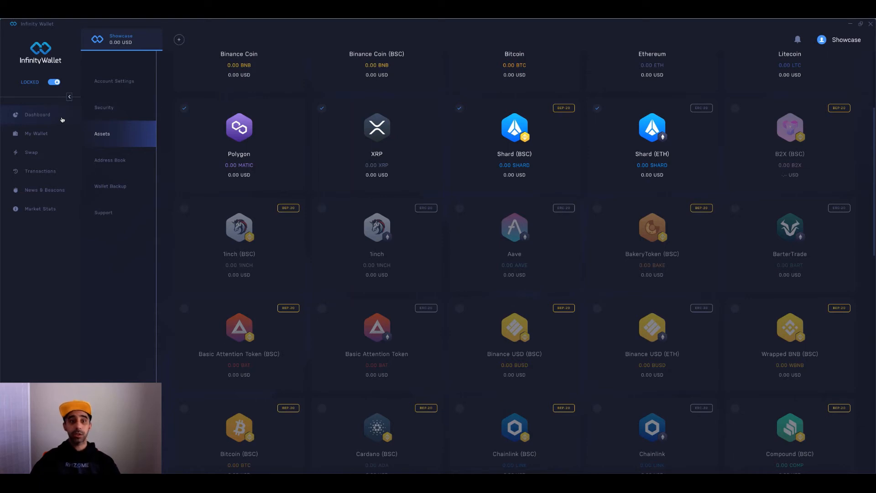
pyautogui.moveTo(496, 320)
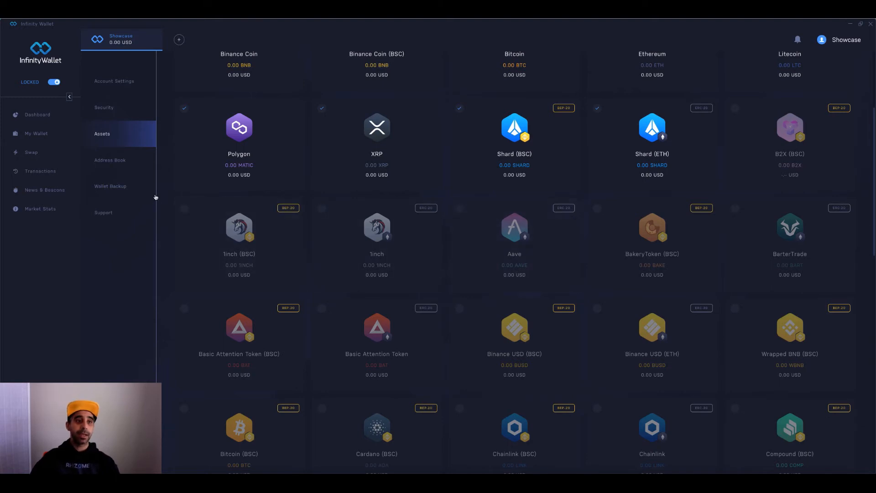
pyautogui.moveTo(217, 197)
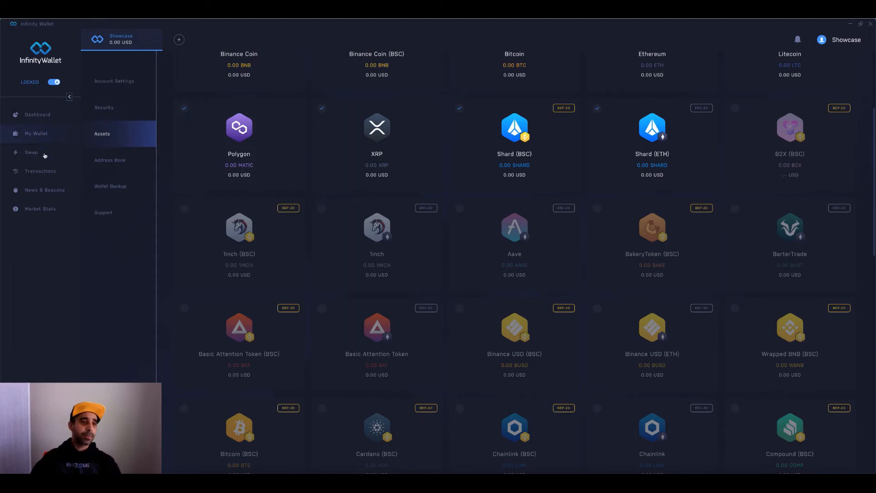
# In the built-in Swap, set Litecoin as the asset received for Bitcoin.
pyautogui.click(38, 115)
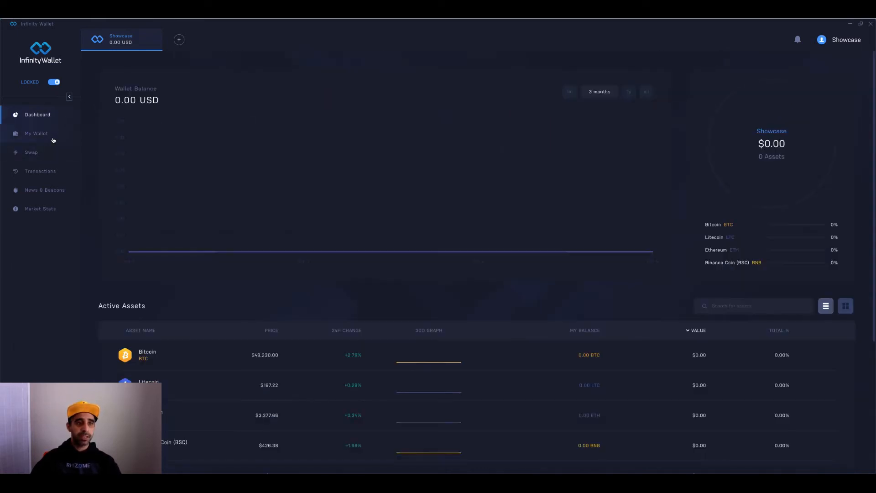
pyautogui.click(36, 133)
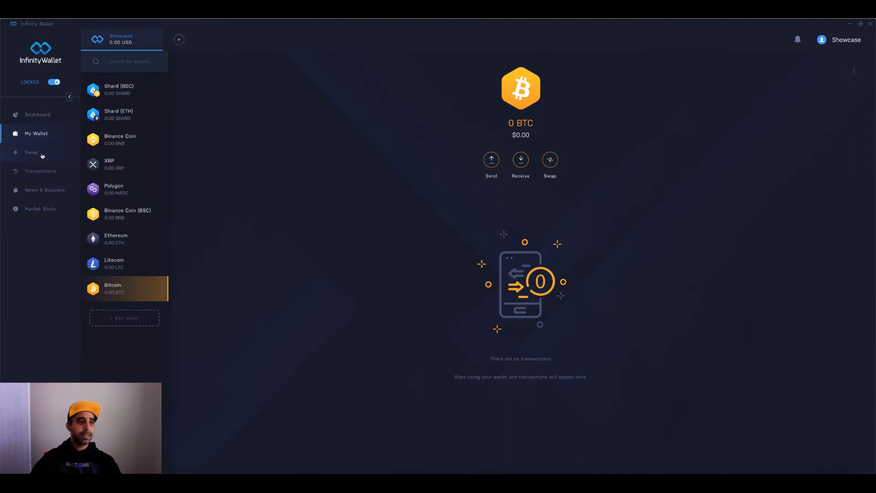
pyautogui.click(31, 152)
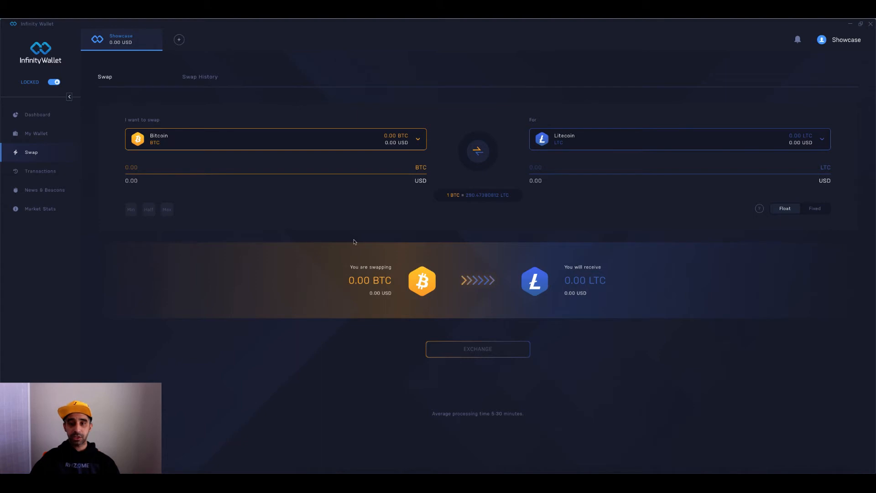
pyautogui.click(822, 138)
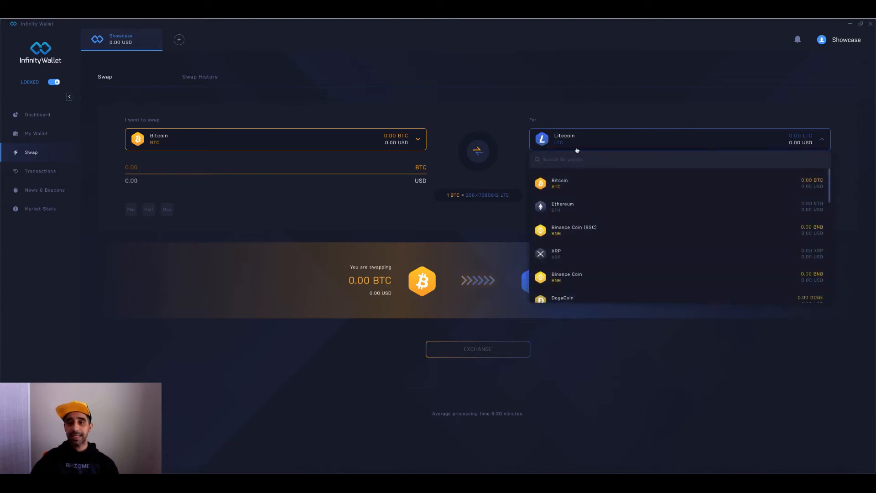
pyautogui.scroll(-3)
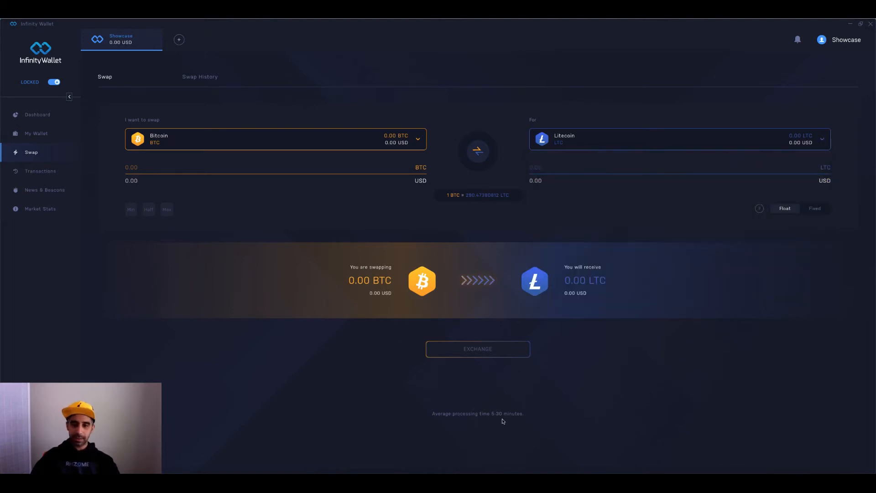
pyautogui.moveTo(517, 405)
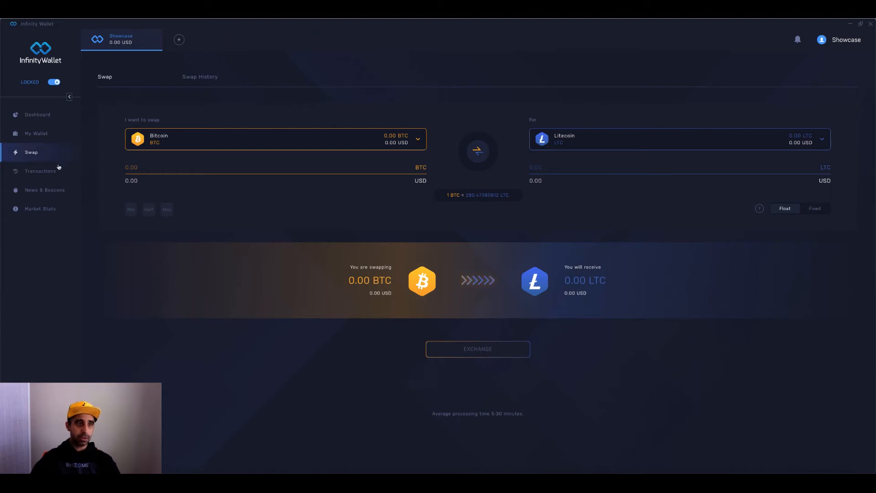
# Browse News & Beacons and Market Stats, return to the dashboard and start adding another wallet.
pyautogui.click(44, 190)
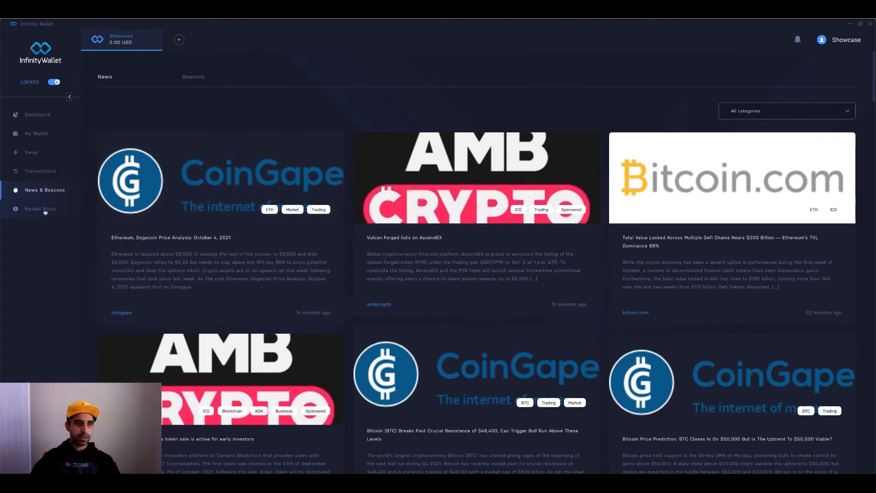
pyautogui.click(39, 209)
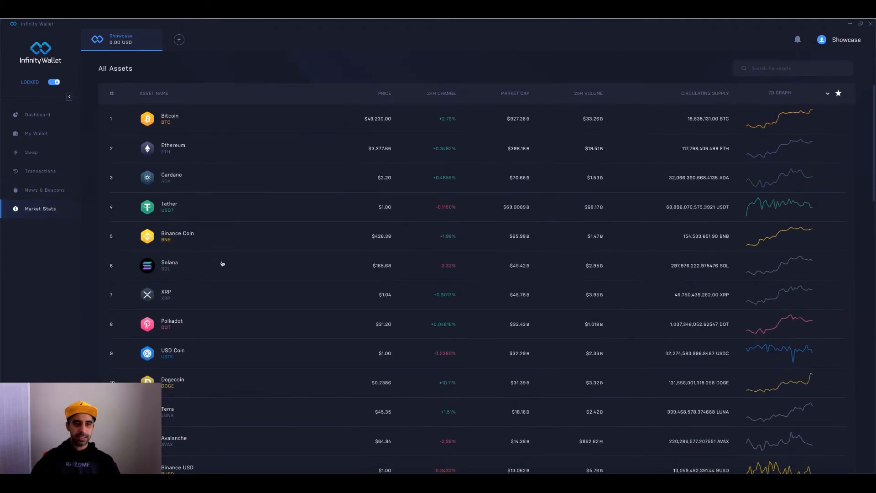
pyautogui.scroll(-3)
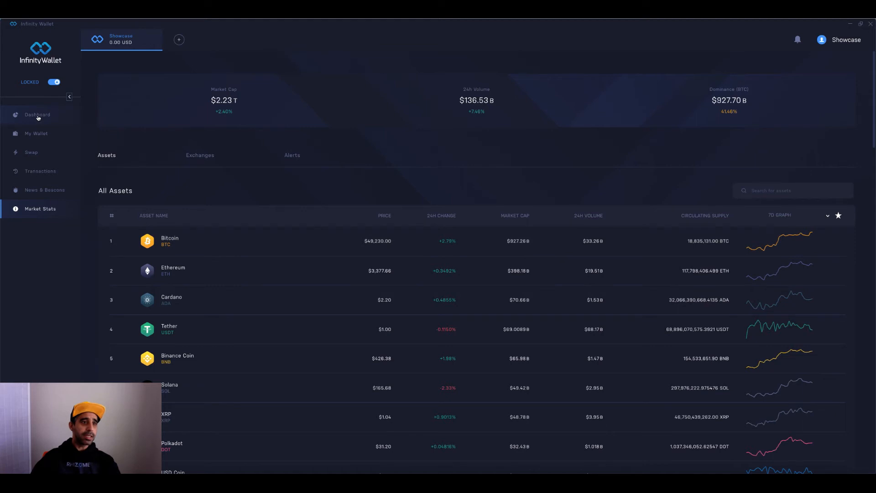
pyautogui.click(37, 115)
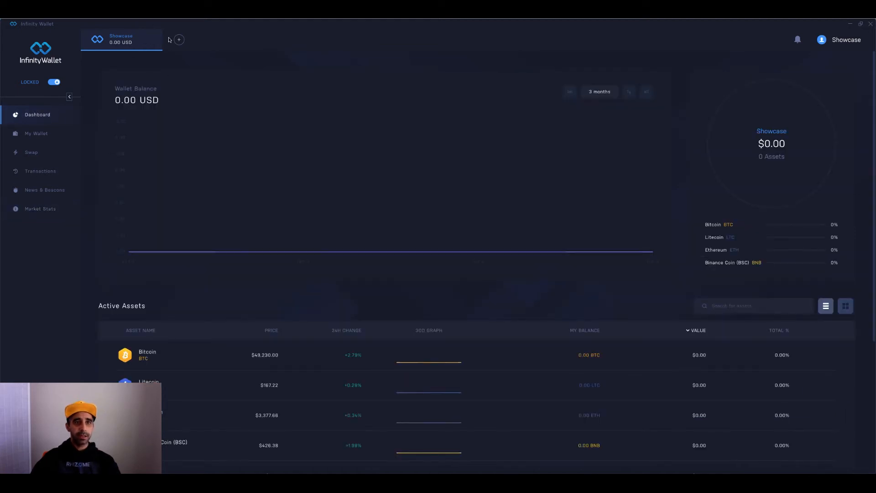
pyautogui.click(179, 40)
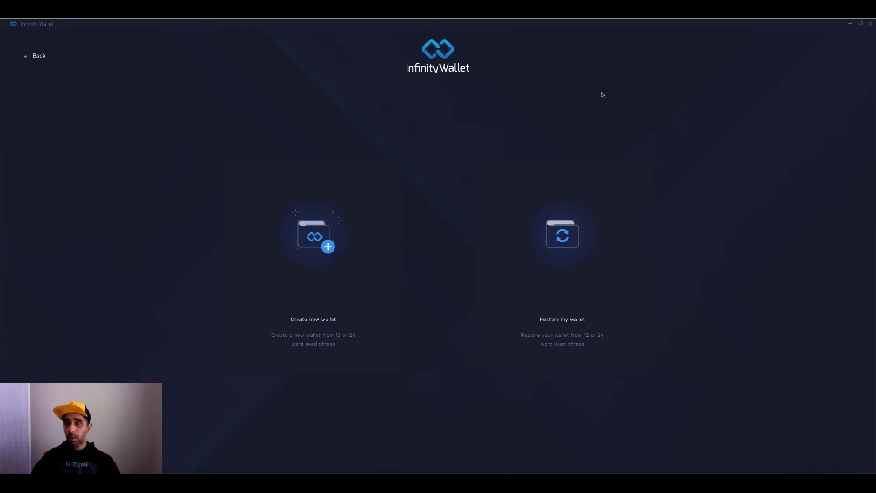
pyautogui.moveTo(477, 61)
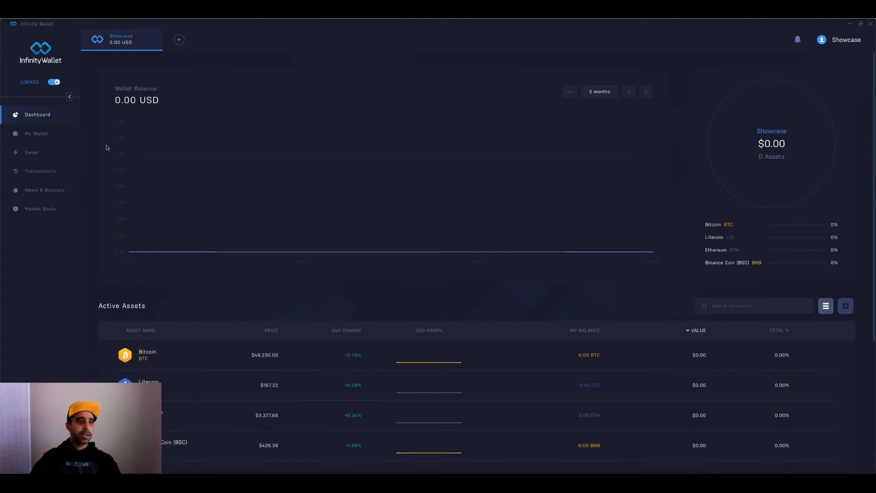
pyautogui.moveTo(129, 252)
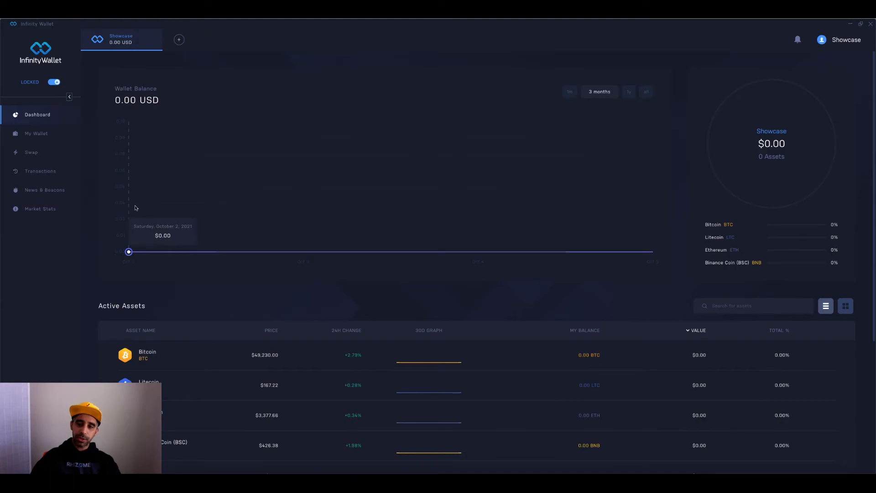
# Search the asset settings for 'axie', which returns no matching asset.
pyautogui.click(35, 133)
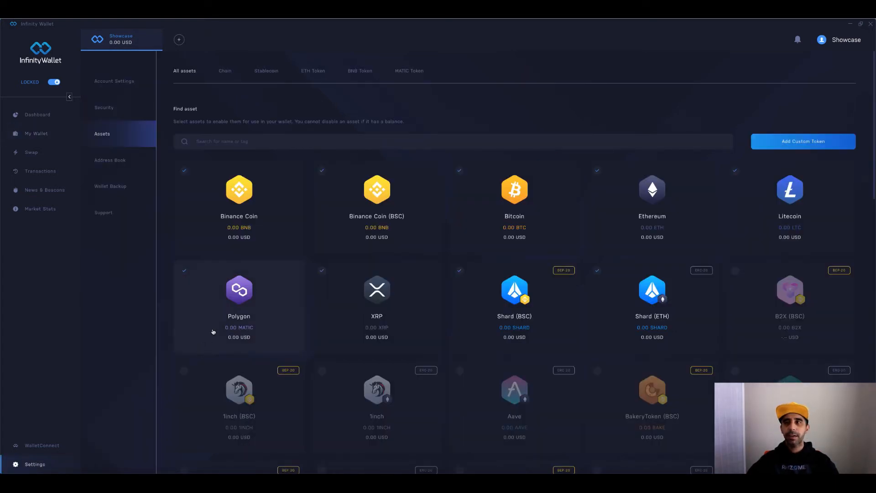
pyautogui.moveTo(220, 328)
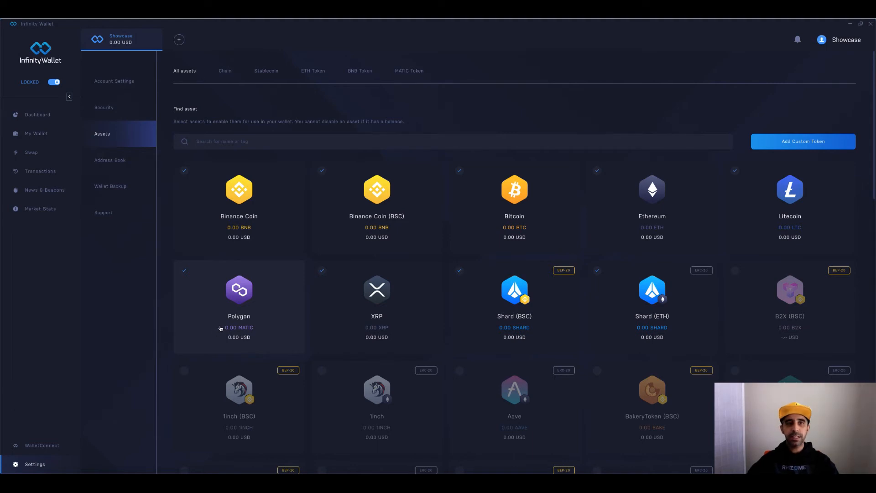
pyautogui.moveTo(272, 296)
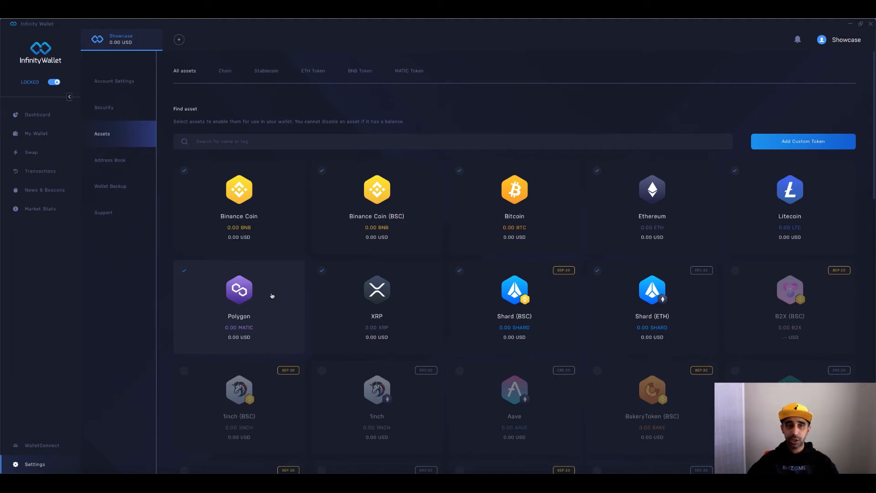
pyautogui.moveTo(289, 264)
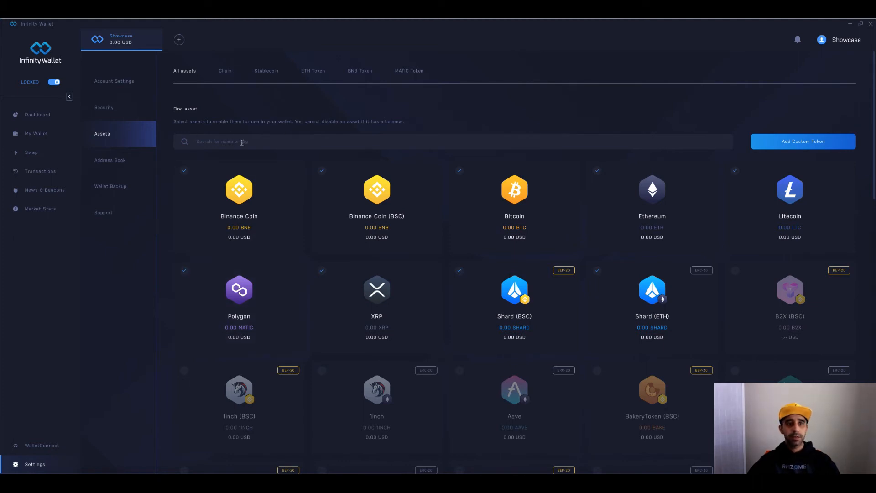
pyautogui.write('a')
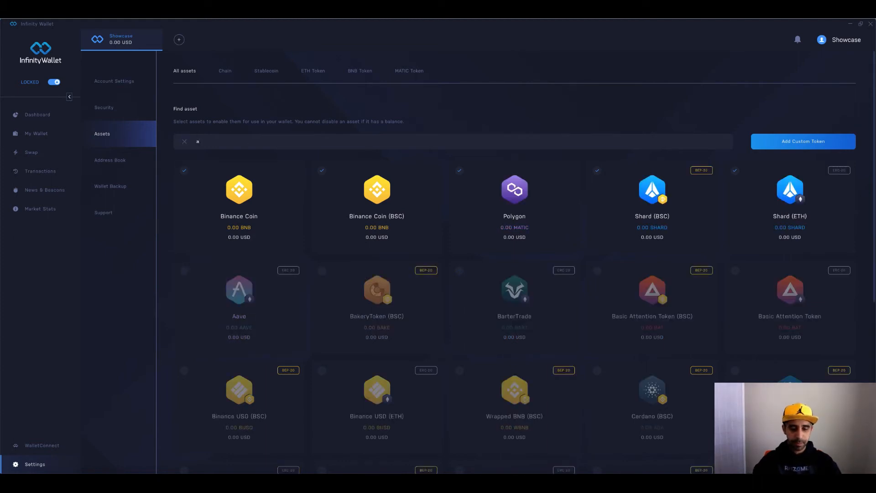
pyautogui.write('xie')
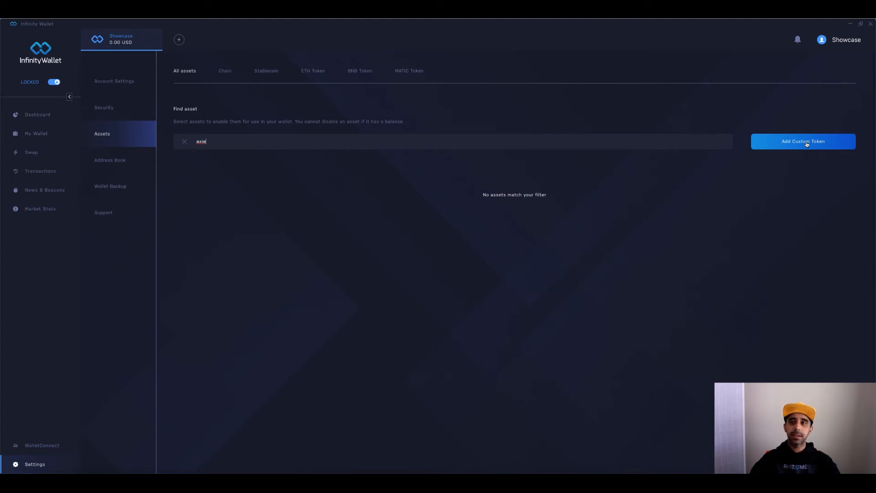
# Begin a custom token with Binance Smart Chain selected as its network.
pyautogui.click(802, 141)
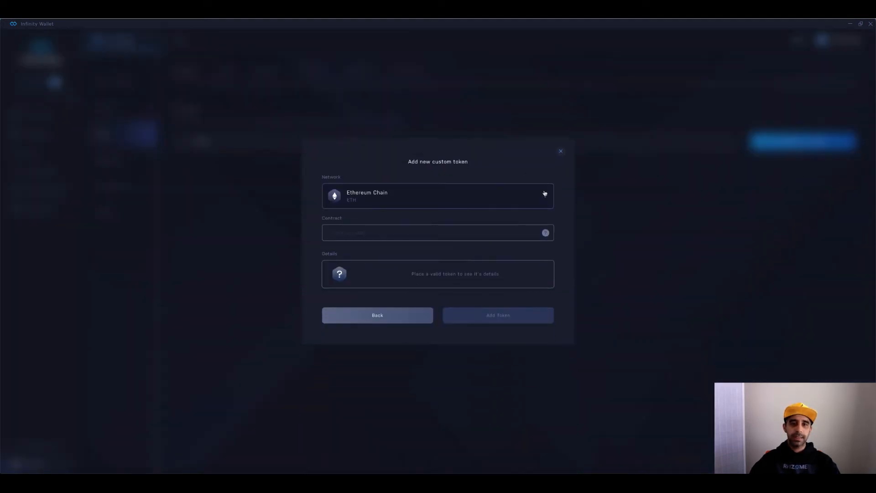
pyautogui.click(438, 195)
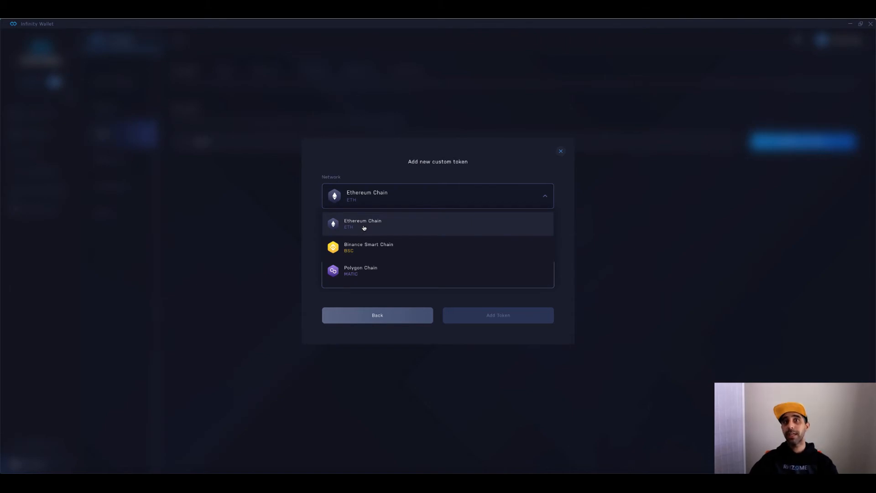
pyautogui.moveTo(375, 250)
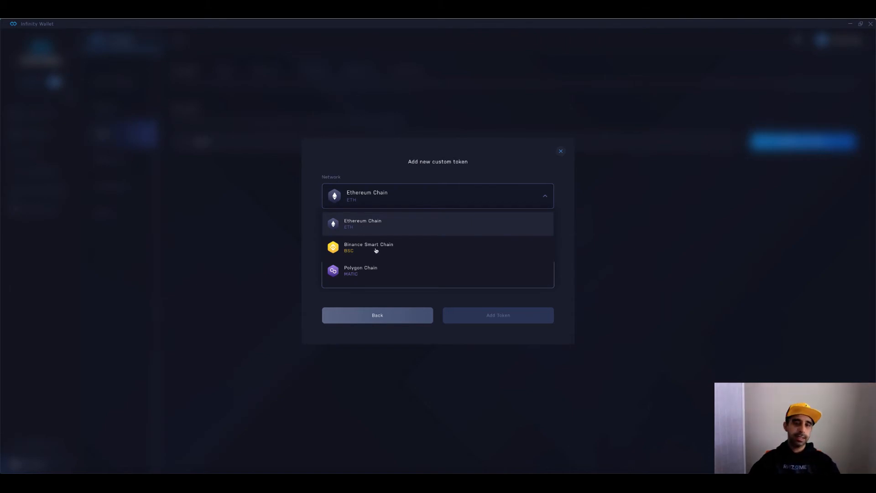
pyautogui.click(368, 247)
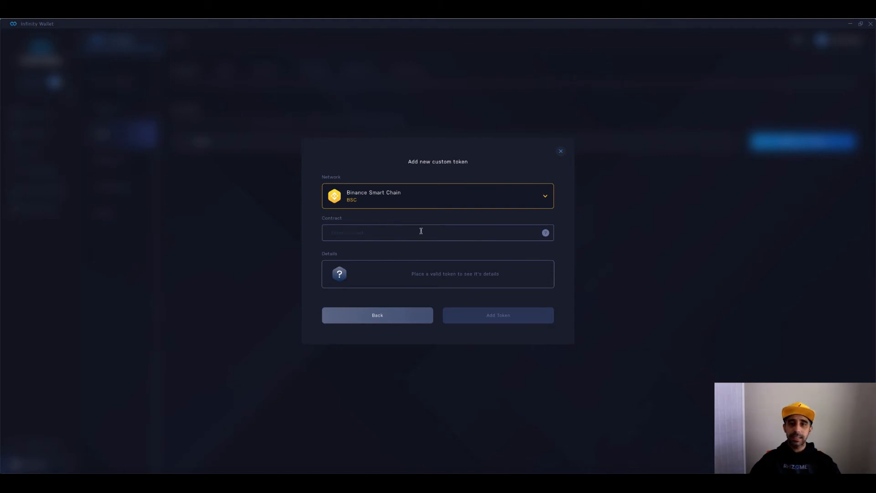
pyautogui.moveTo(354, 251)
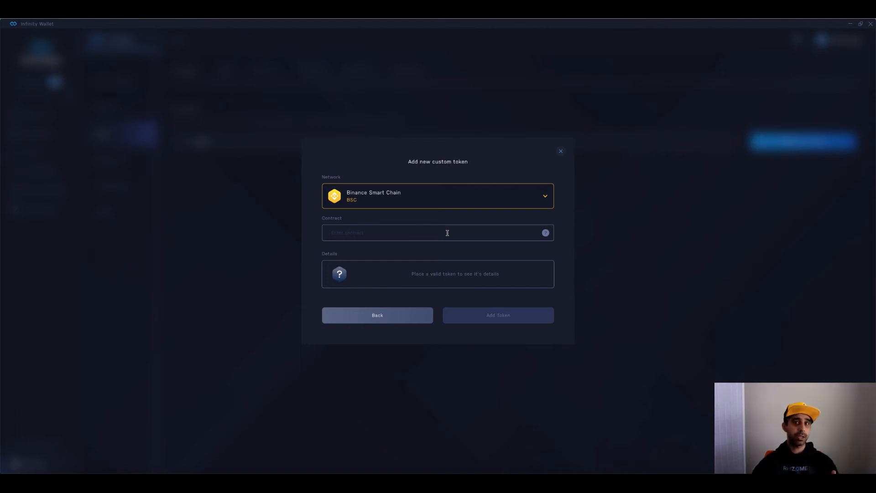
pyautogui.moveTo(615, 286)
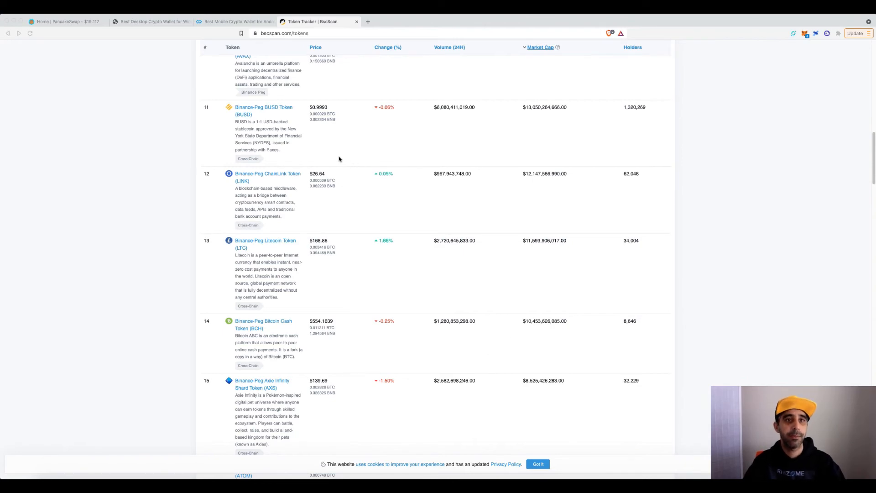
pyautogui.moveTo(367, 166)
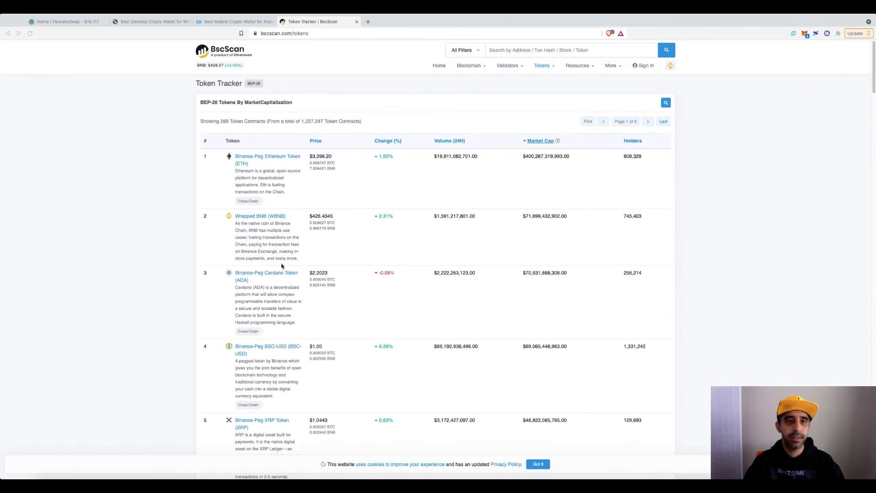
# Locate Binance-Peg Axie Infinity Shard Token on BscScan and copy its contract address.
pyautogui.scroll(-3)
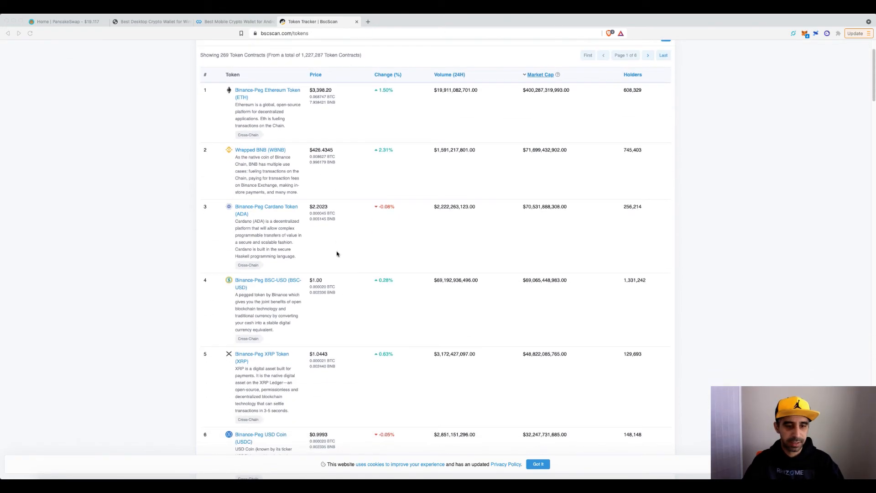
pyautogui.scroll(-3)
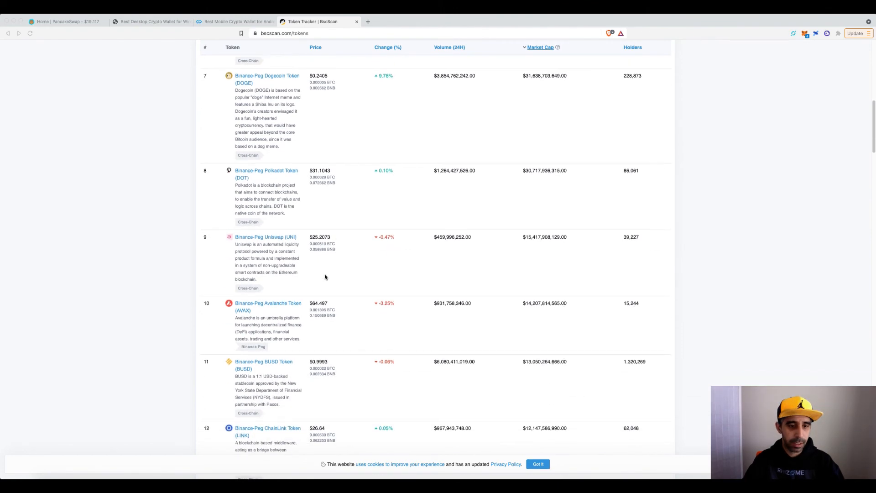
pyautogui.scroll(-3)
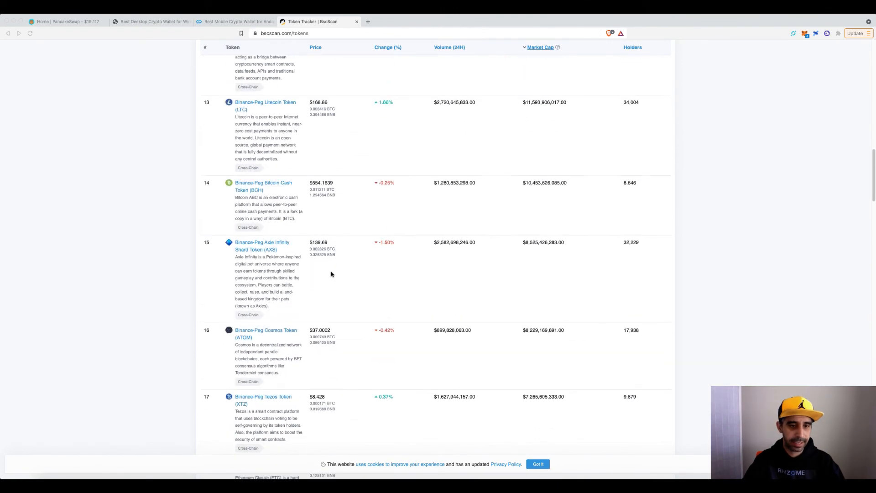
pyautogui.scroll(-3)
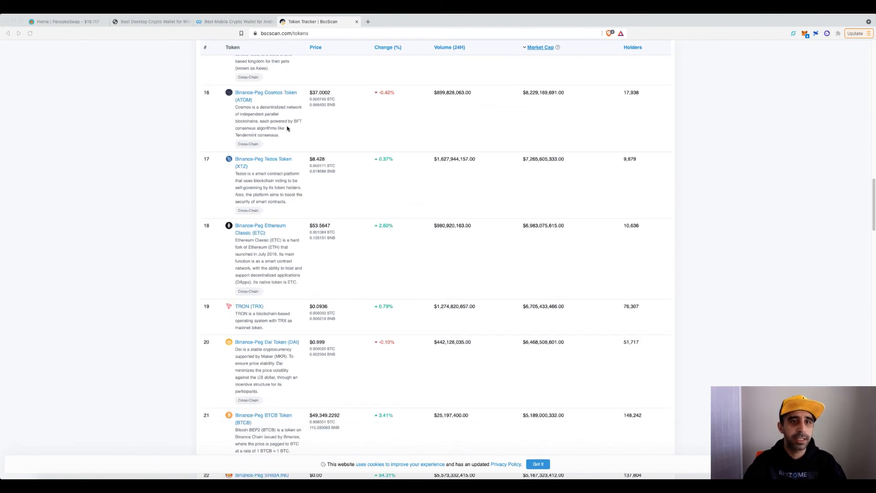
pyautogui.scroll(3)
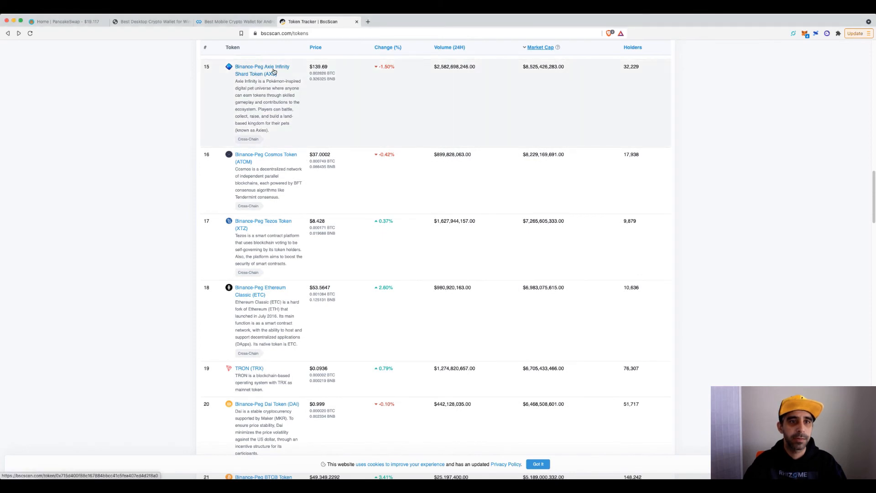
pyautogui.click(261, 71)
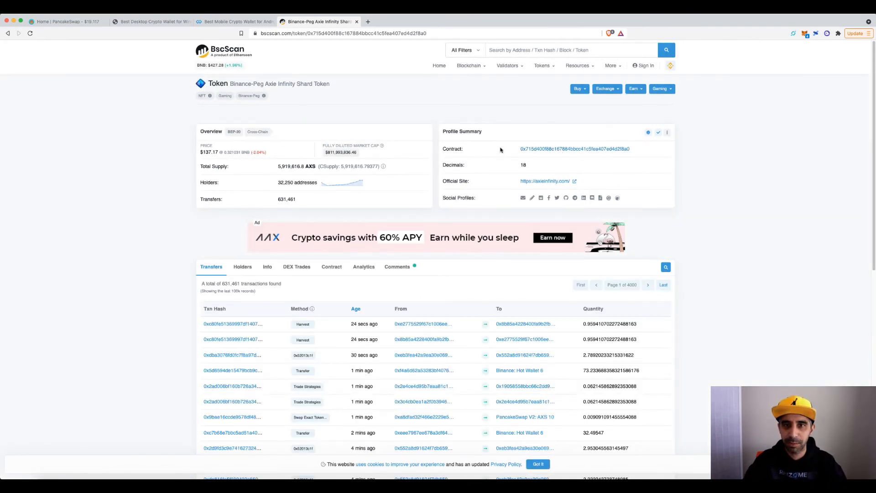
pyautogui.moveTo(576, 149)
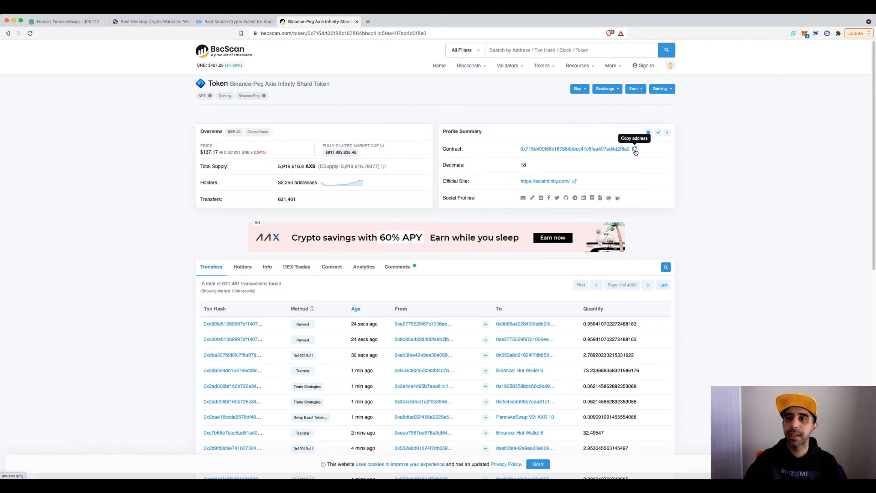
pyautogui.click(634, 149)
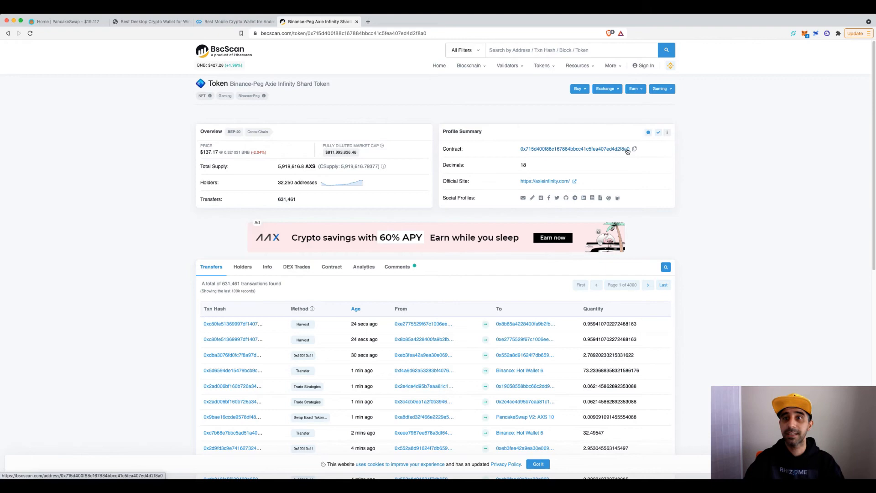
pyautogui.moveTo(640, 164)
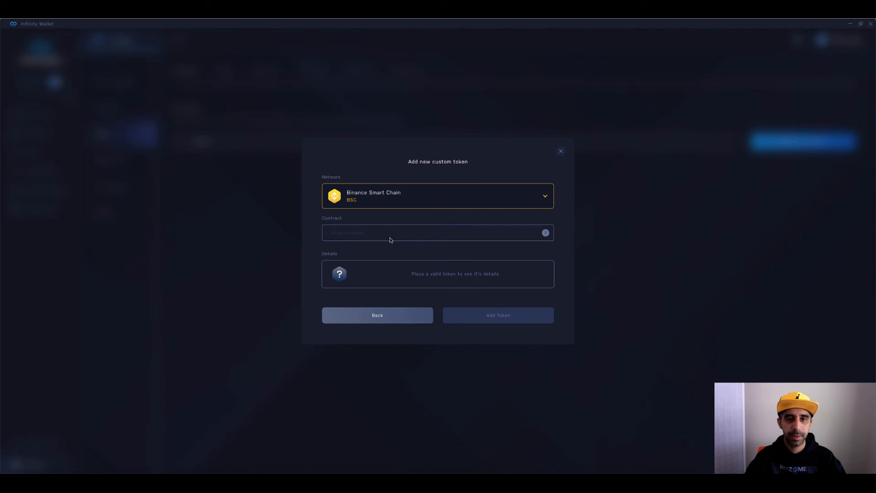
# Paste the contract address and add Axie Infinity Shard (BSC) to the wallet's assets.
pyautogui.click(437, 233)
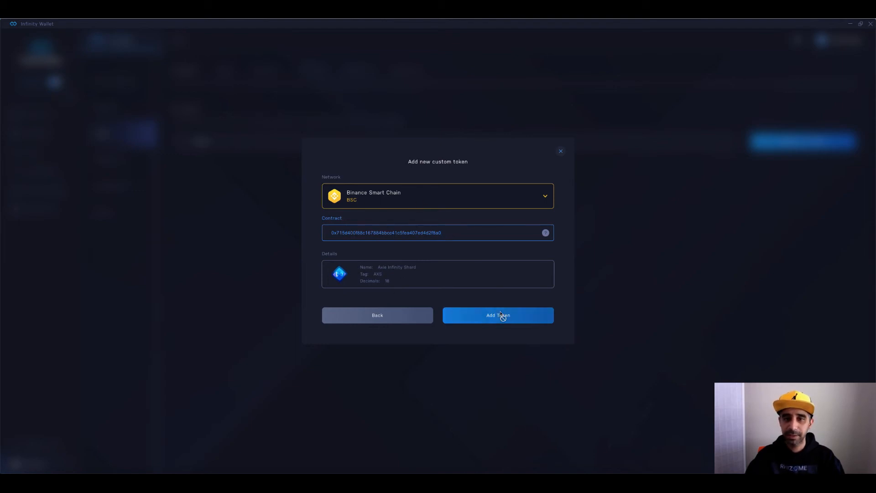
pyautogui.click(497, 315)
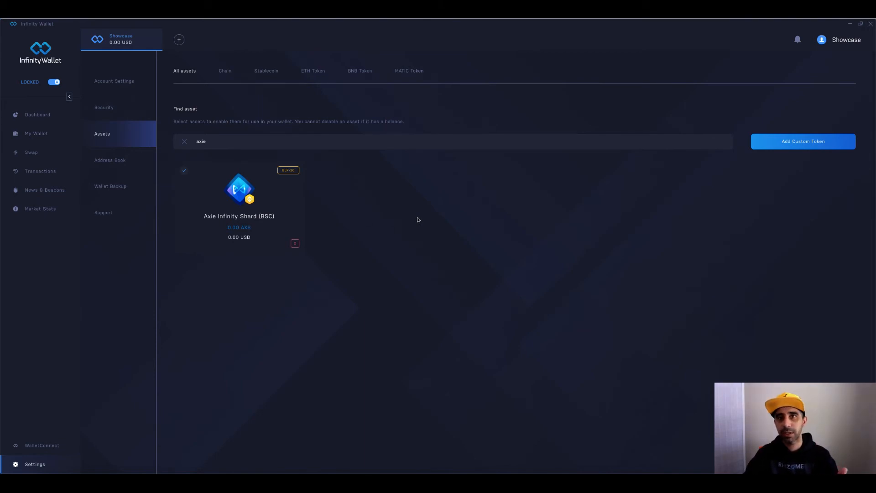
pyautogui.moveTo(384, 195)
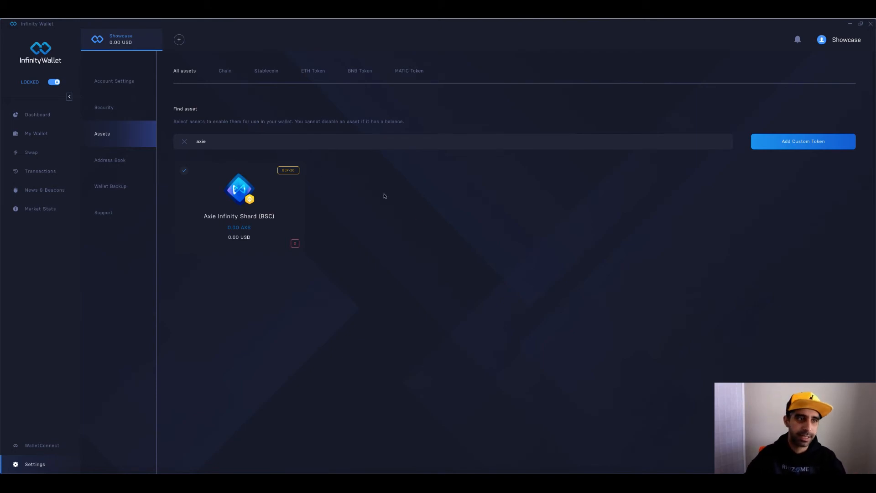
pyautogui.moveTo(269, 159)
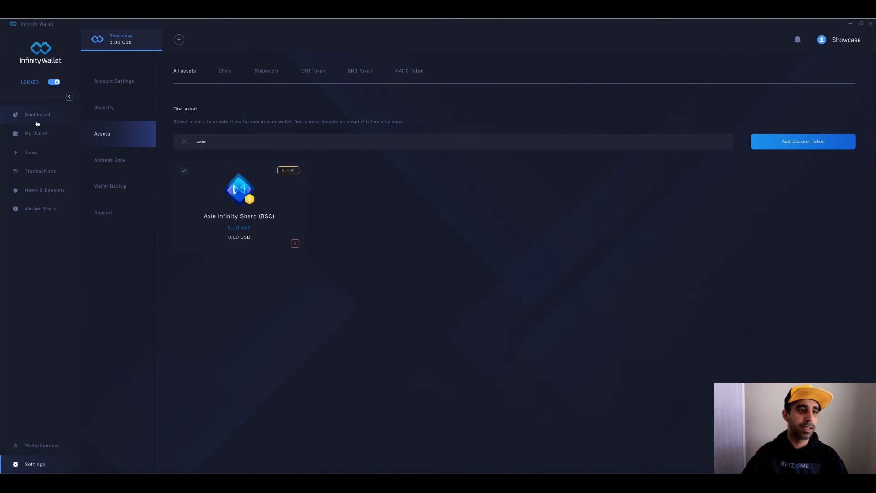
# From the dashboard, launch WalletConnect to reach the QR scanning source choice.
pyautogui.click(37, 115)
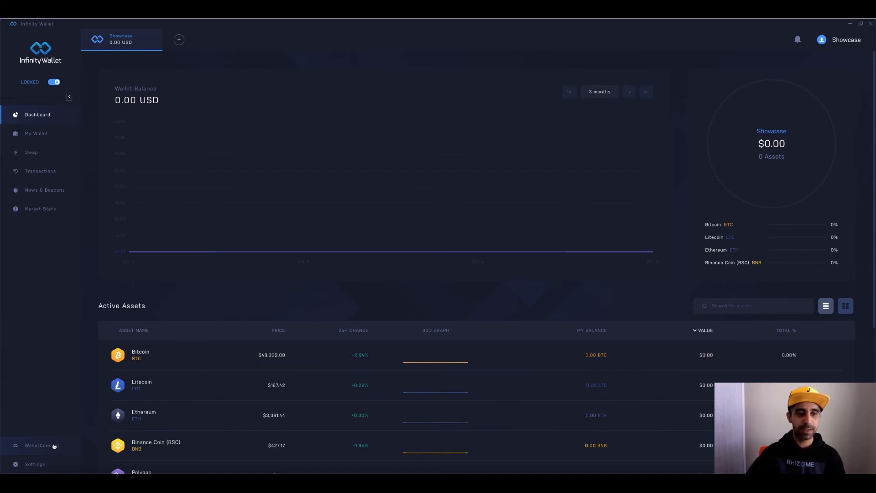
pyautogui.click(41, 446)
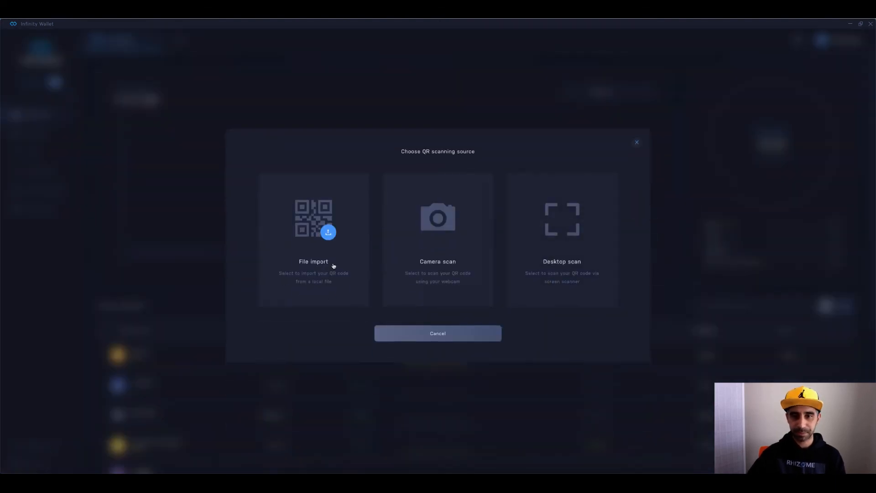
pyautogui.moveTo(507, 255)
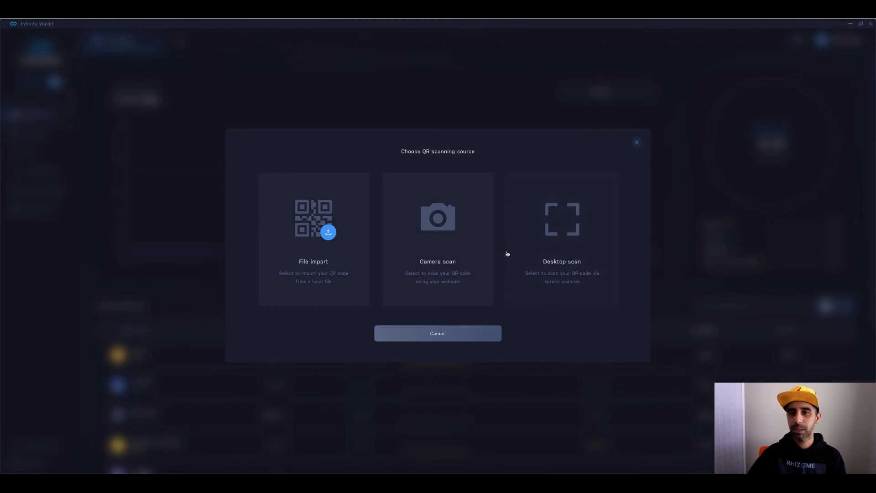
pyautogui.moveTo(364, 213)
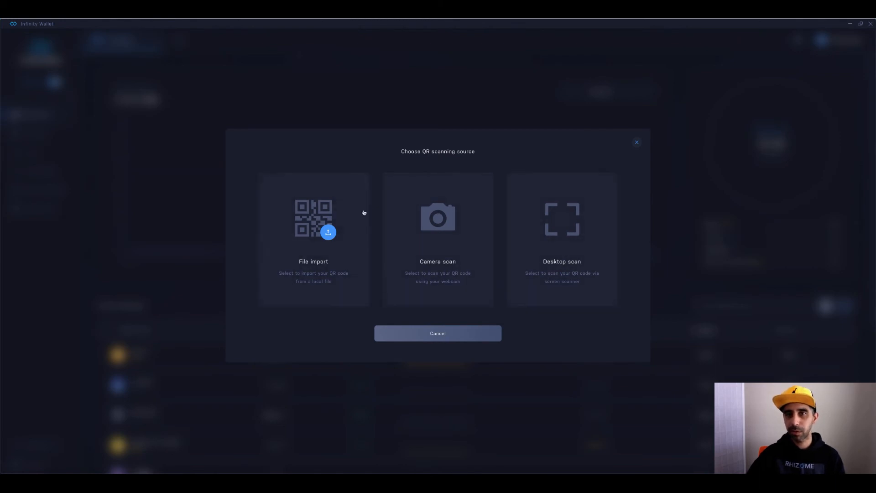
pyautogui.moveTo(413, 268)
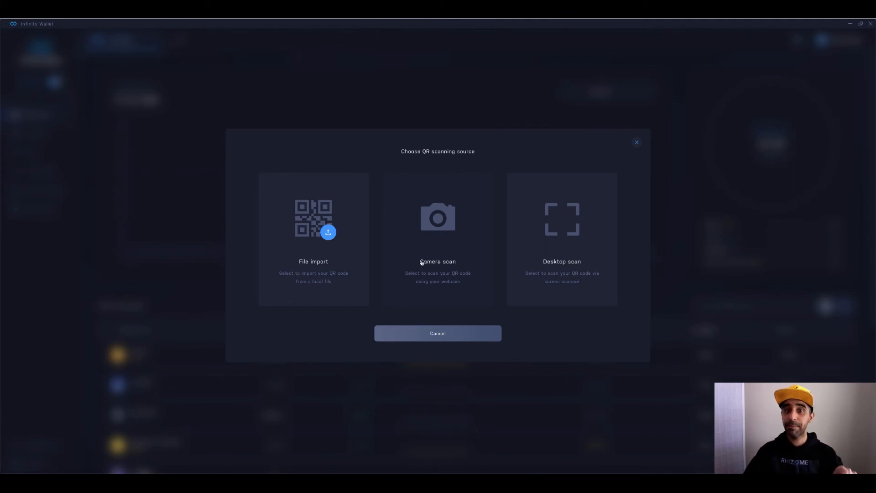
pyautogui.moveTo(420, 262)
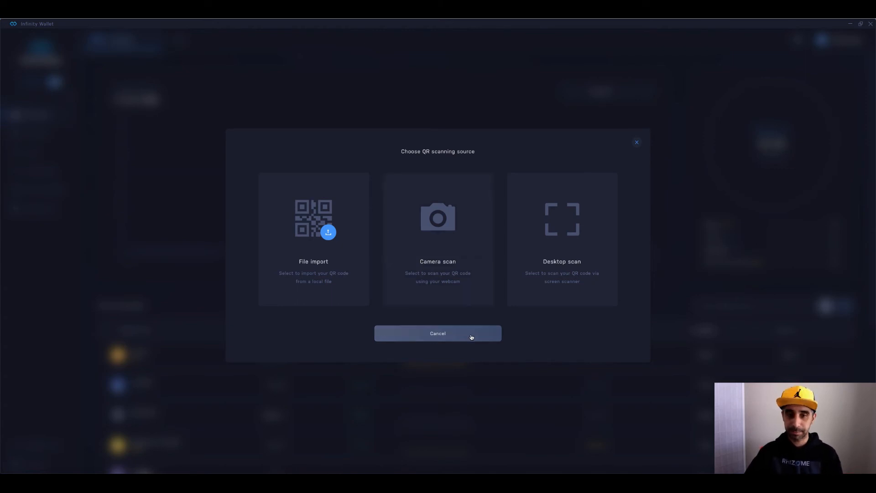
# Cancel the QR source dialog and connect PancakeSwap via WalletConnect's desktop Infinity Wallet option.
pyautogui.click(438, 334)
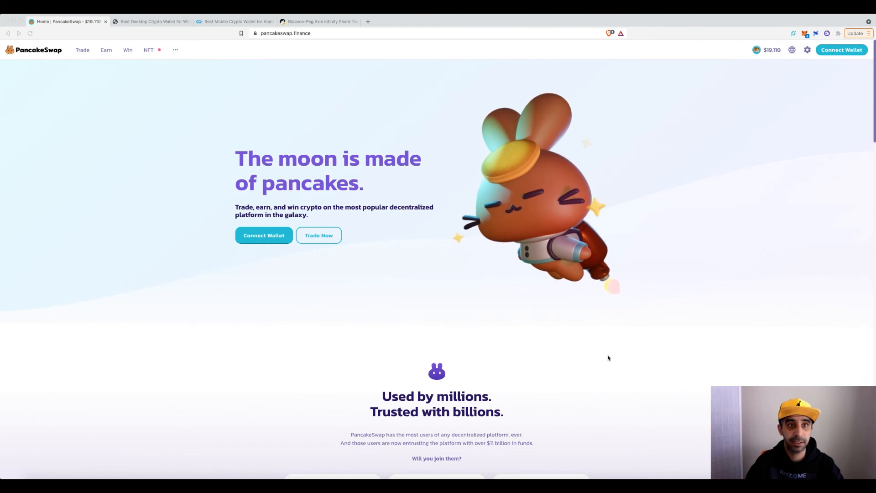
pyautogui.moveTo(842, 98)
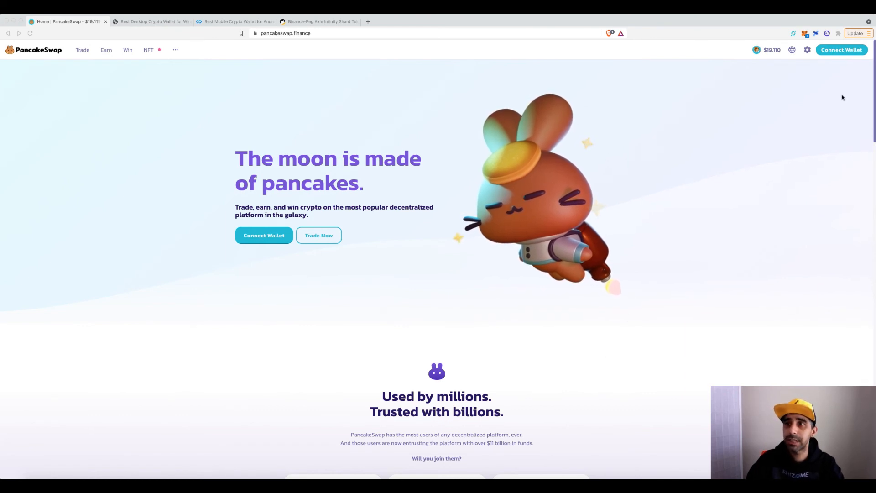
pyautogui.click(263, 235)
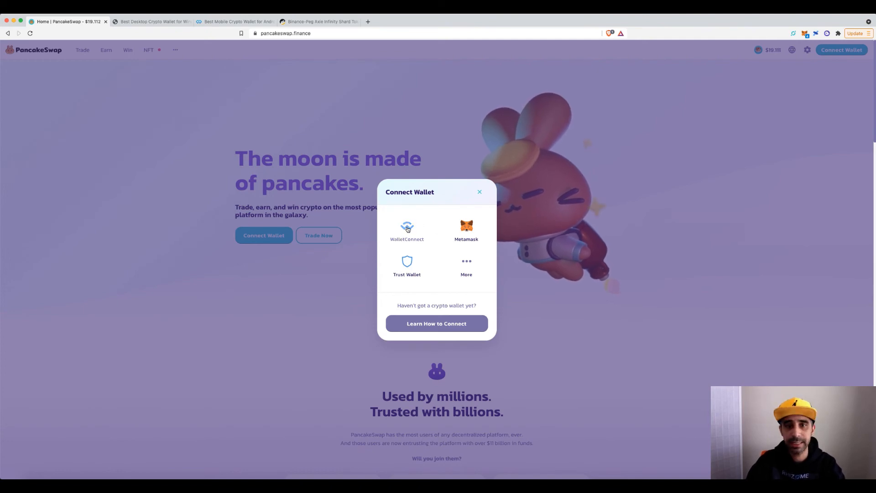
pyautogui.click(407, 230)
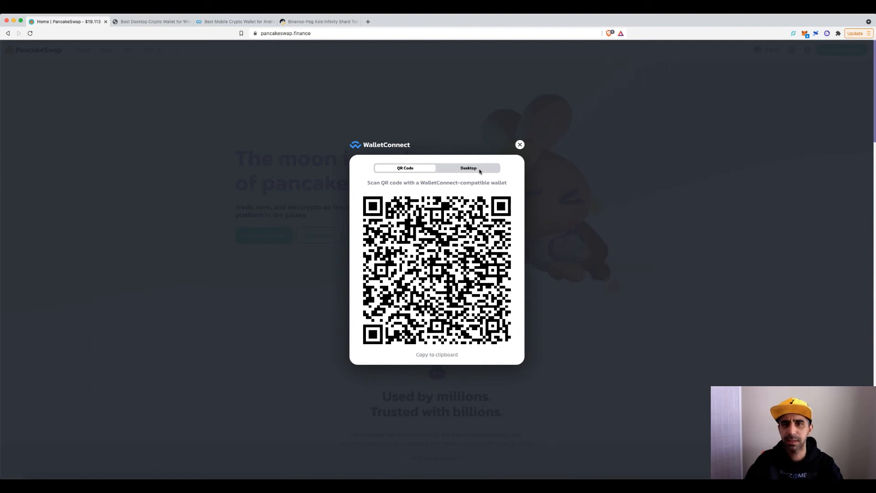
pyautogui.click(468, 168)
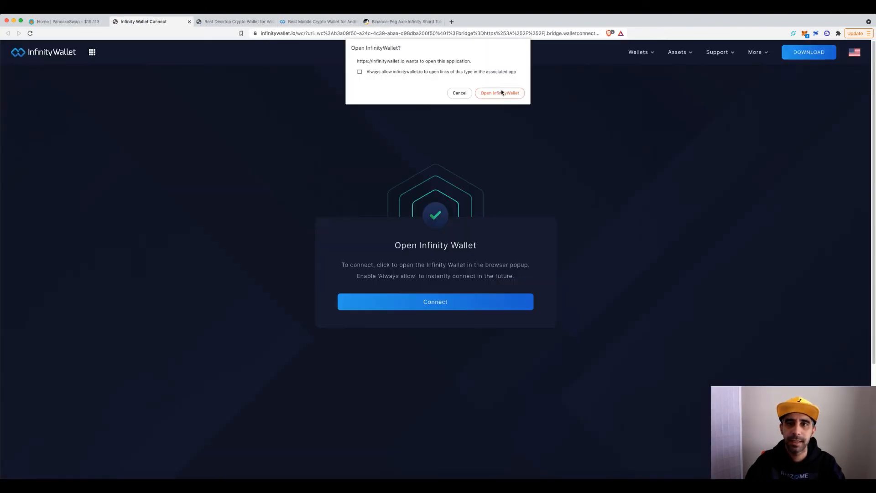
# Approve the pancakeswap.finance request in Infinity Wallet and review the active WalletConnect session.
pyautogui.click(498, 93)
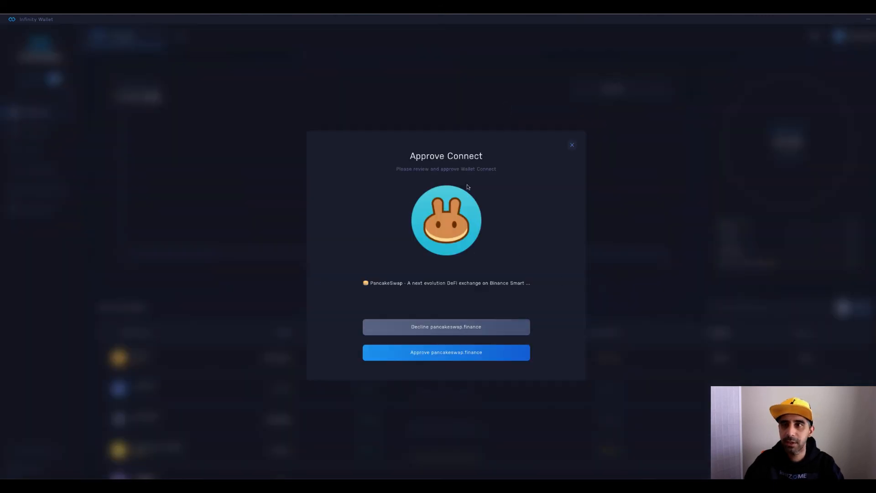
pyautogui.moveTo(636, 197)
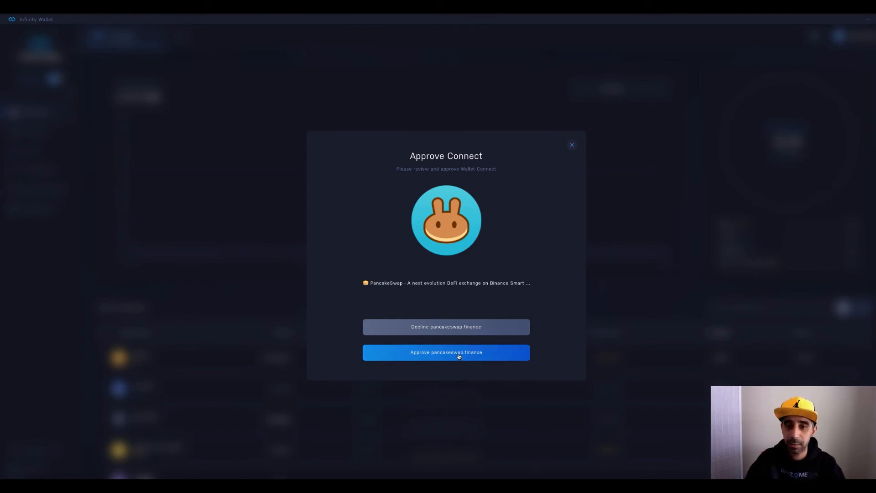
pyautogui.click(446, 352)
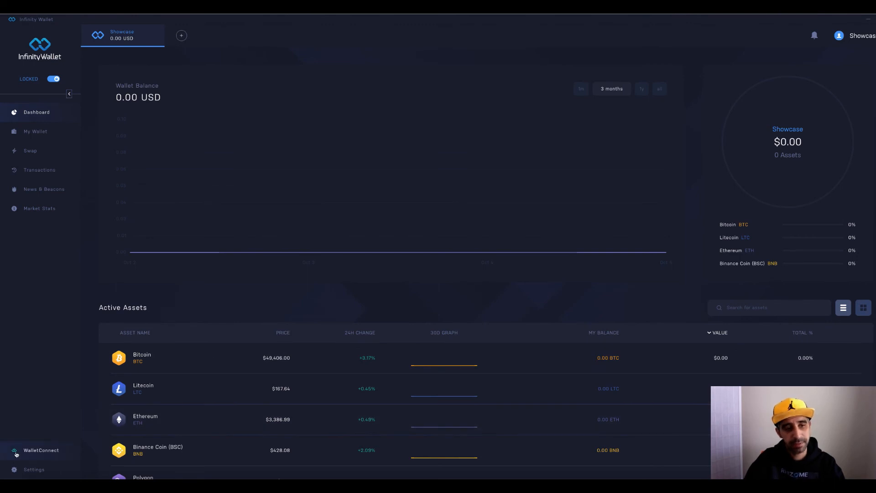
pyautogui.click(40, 451)
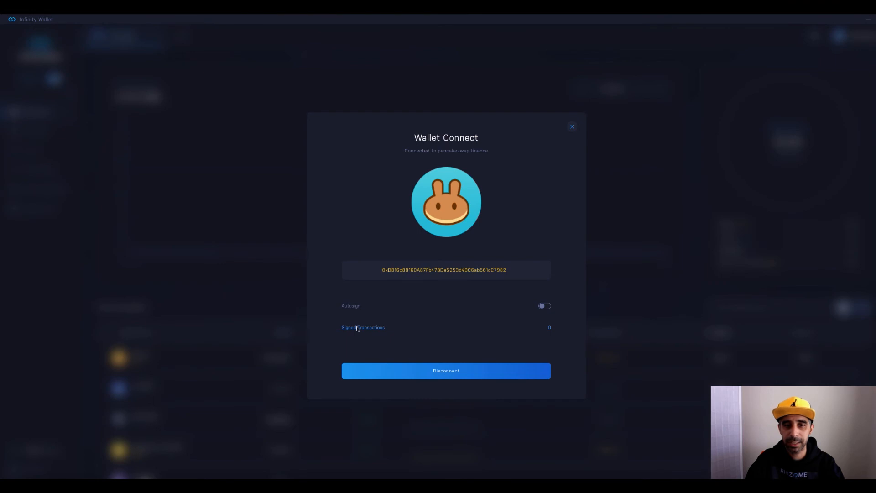
pyautogui.click(571, 126)
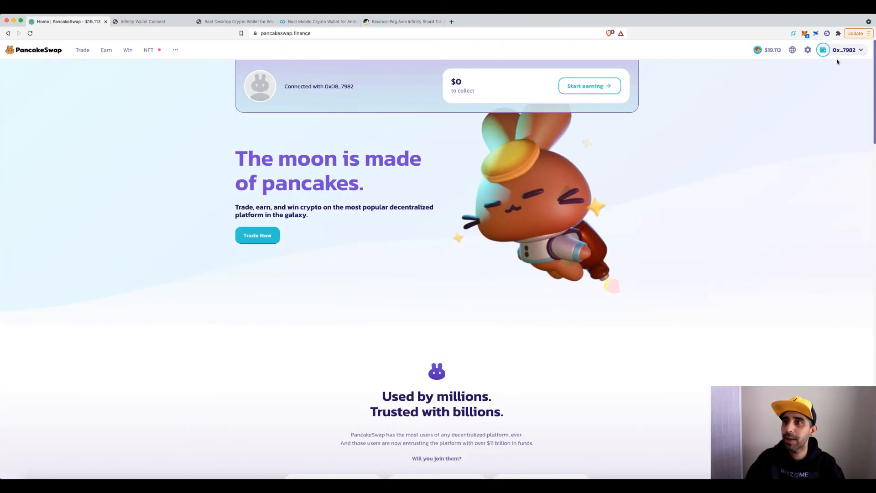
# Browse PancakeSwap's token exchange list and the connected account's wallet details.
pyautogui.click(845, 49)
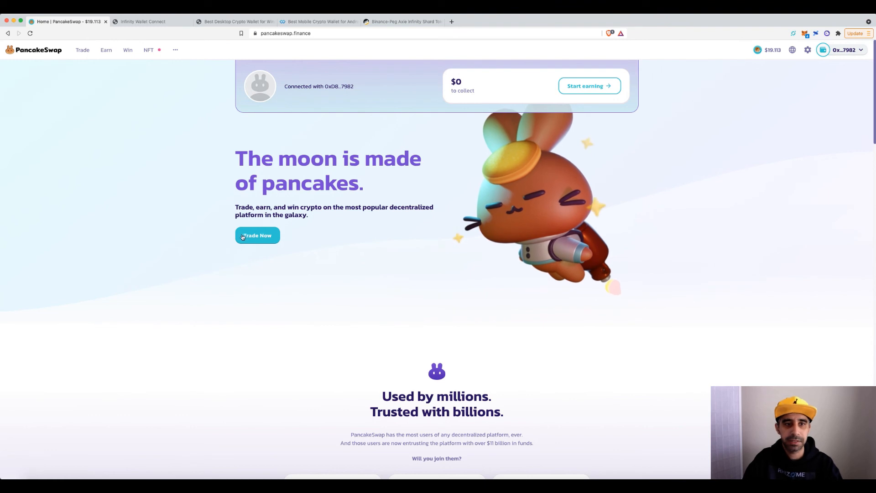
pyautogui.click(258, 235)
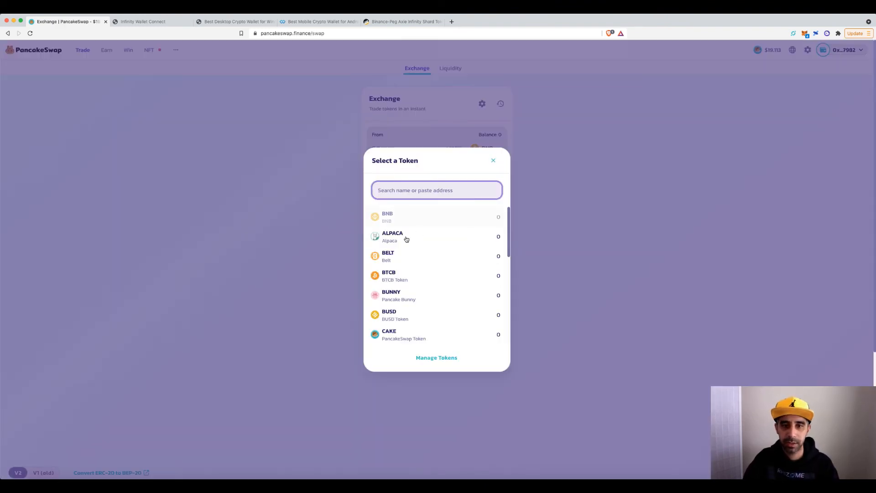
pyautogui.moveTo(416, 258)
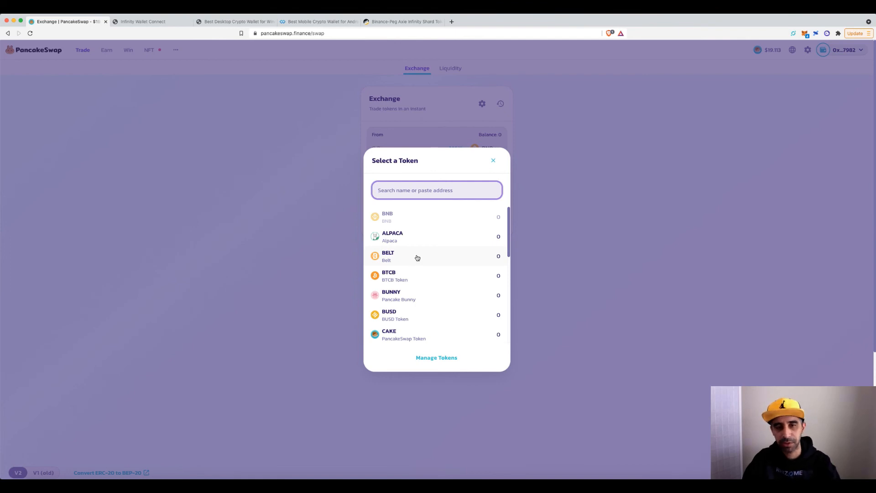
pyautogui.moveTo(430, 291)
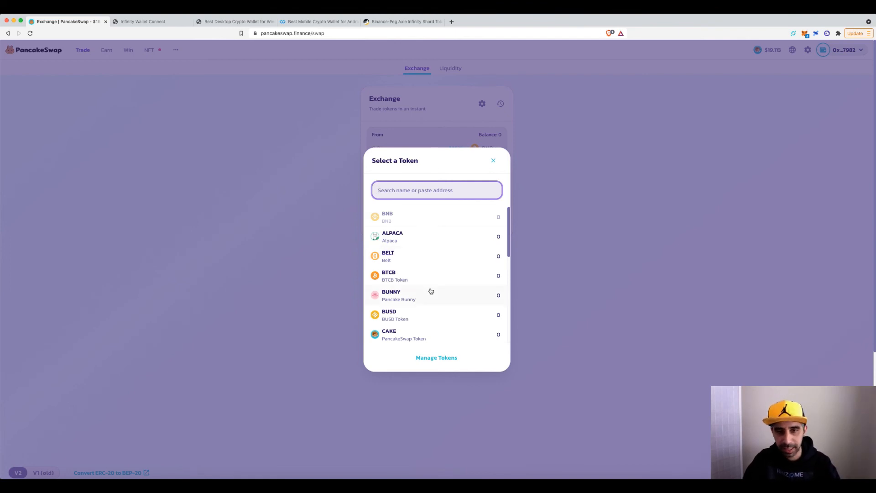
pyautogui.moveTo(422, 289)
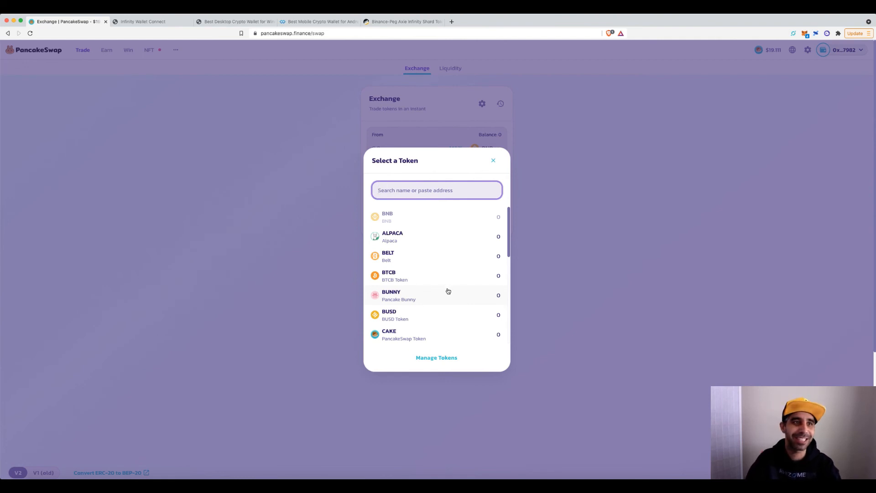
pyautogui.moveTo(526, 279)
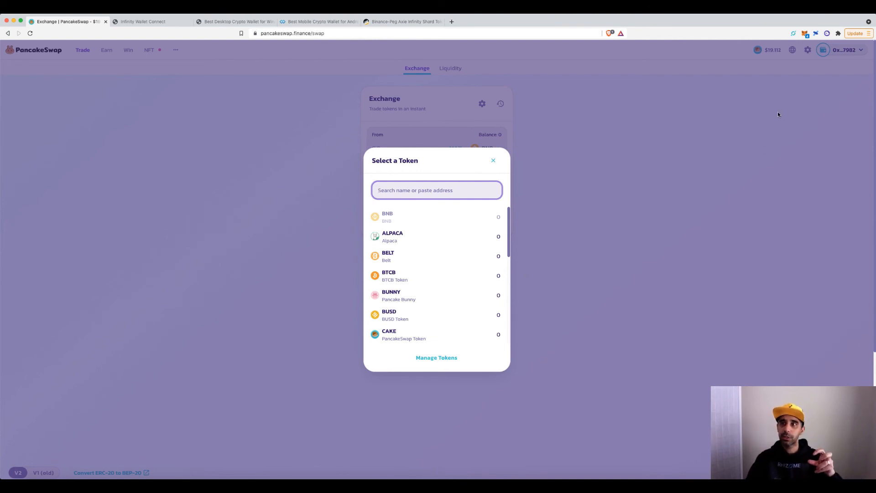
pyautogui.click(847, 50)
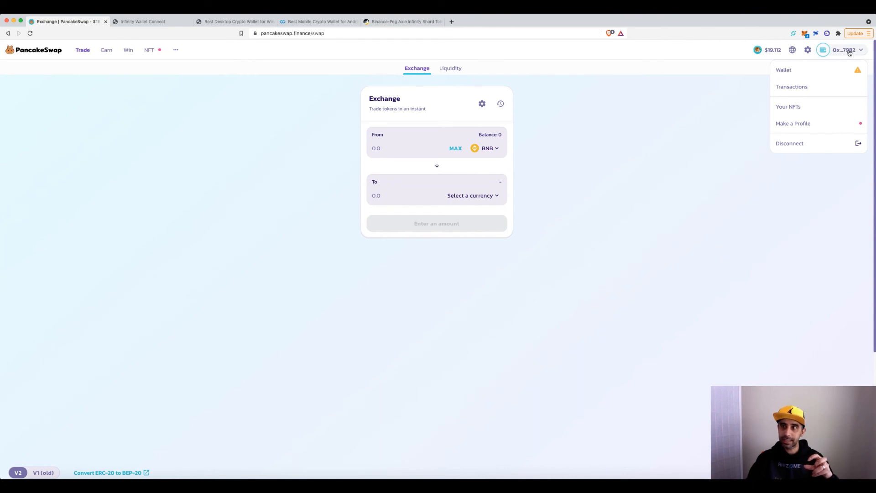
pyautogui.moveTo(845, 51)
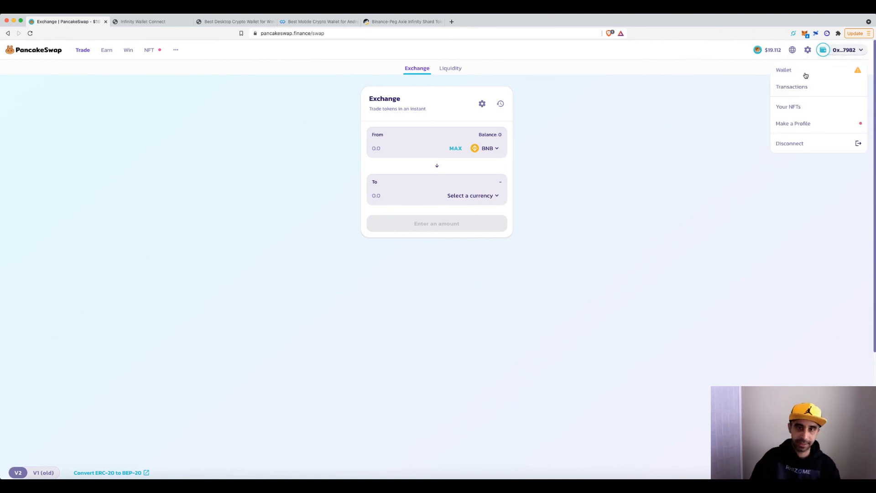
pyautogui.click(619, 133)
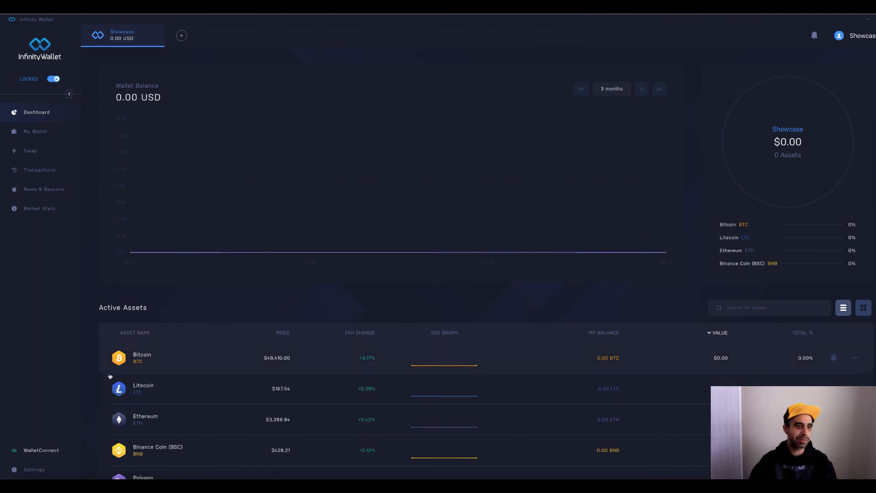
# Show My Wallet's asset list with Axie Infinity Shard now included.
pyautogui.click(35, 131)
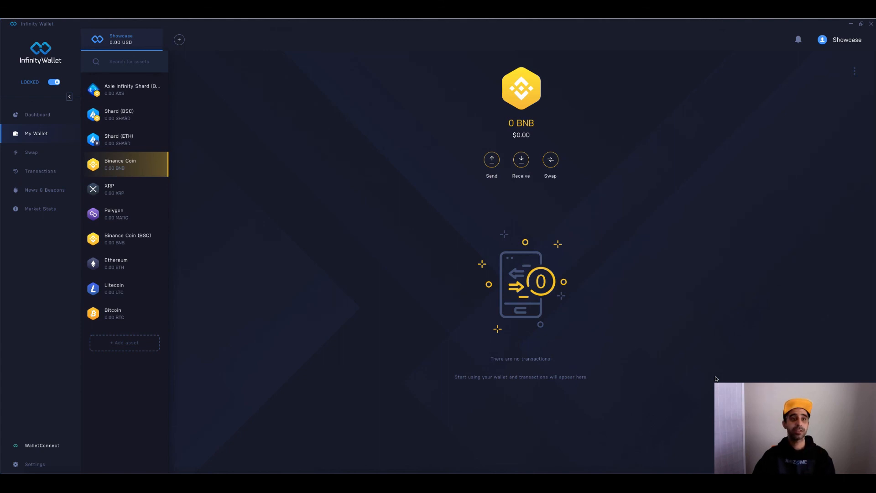
pyautogui.moveTo(702, 375)
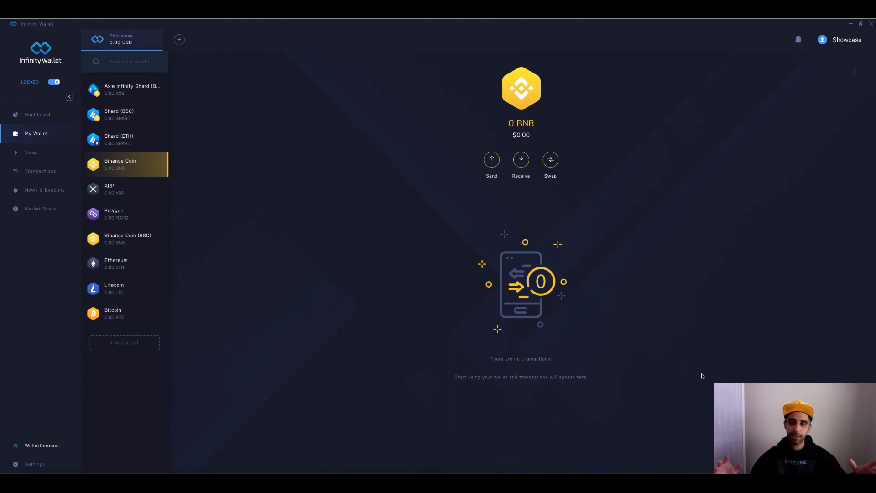